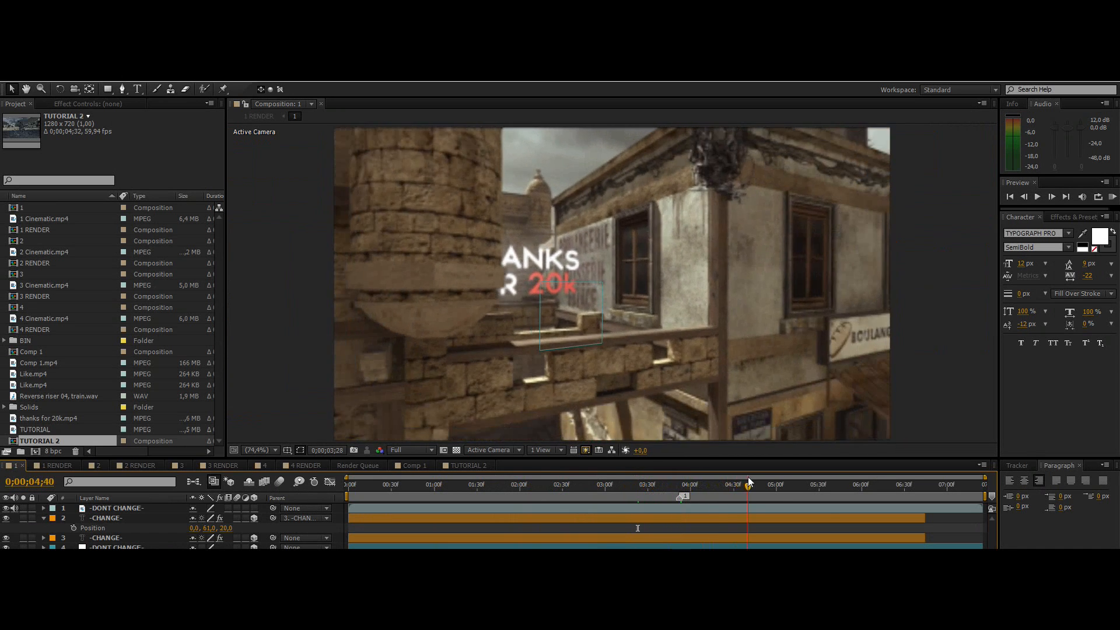
Step: Review the first example composition and its DONT CHANGE text layer
left_click(765, 484)
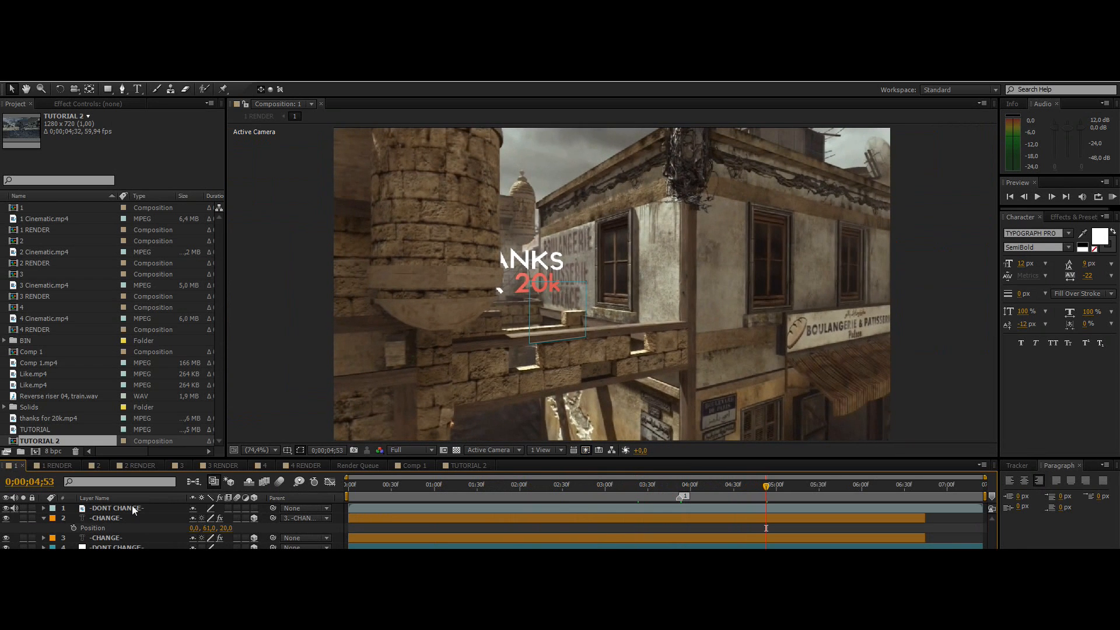
left_click(114, 508)
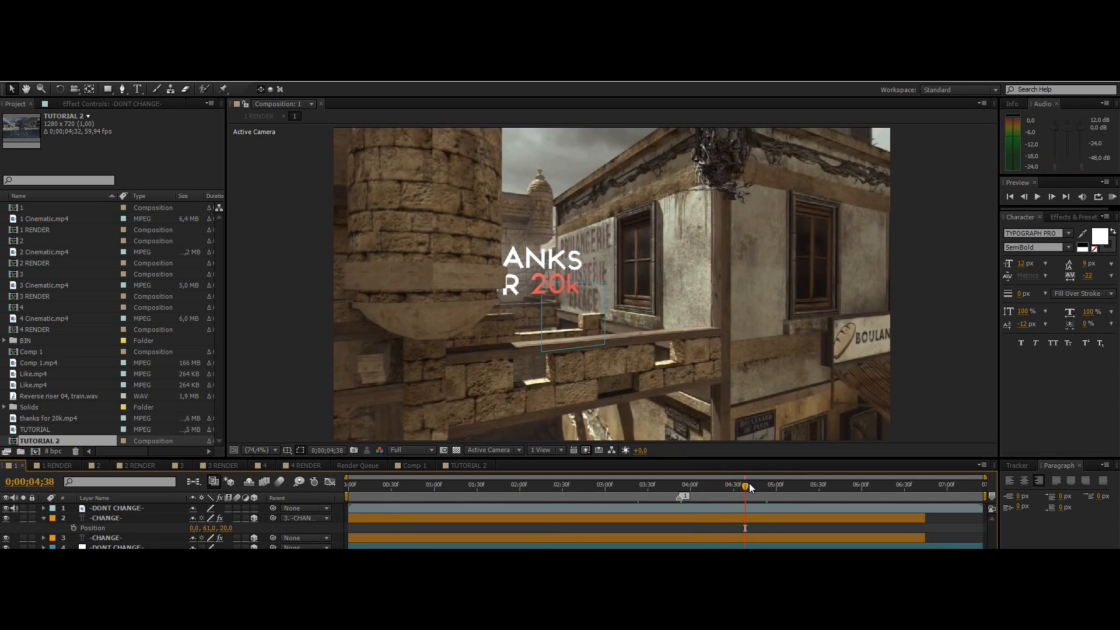
left_click(813, 485)
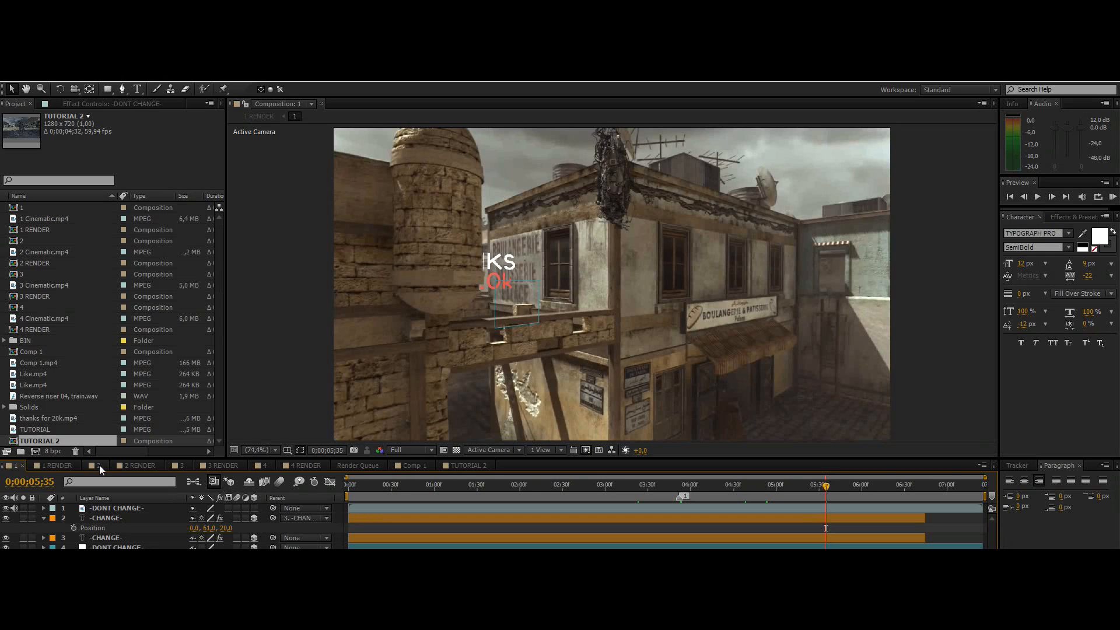
Step: View the second example composition, then switch to the TUTORIAL 2 composition
left_click(97, 466)
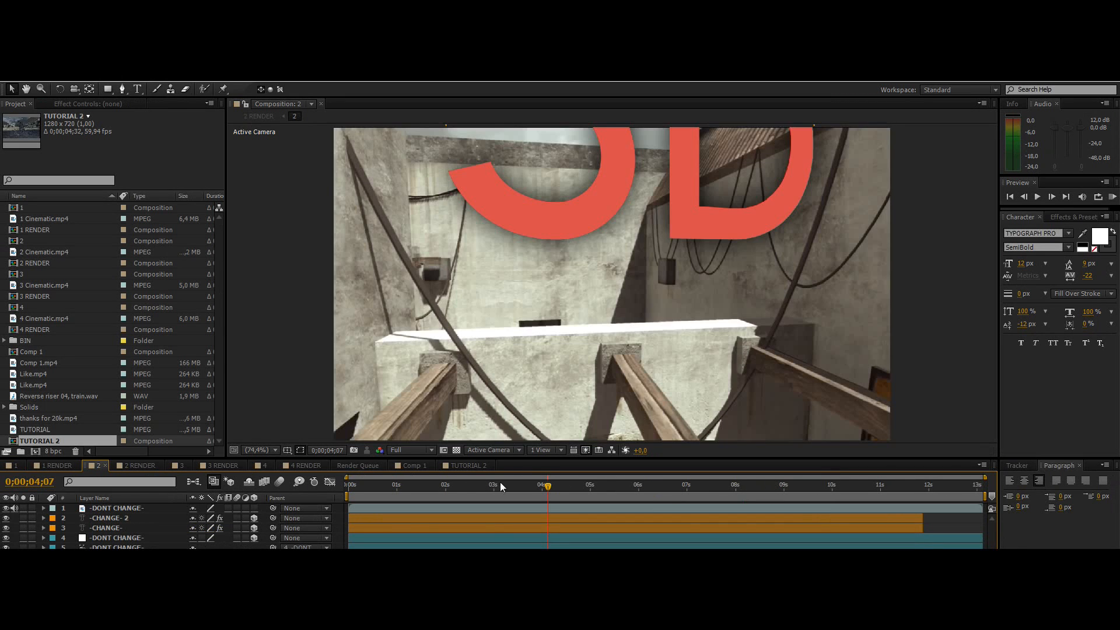
left_click(638, 486)
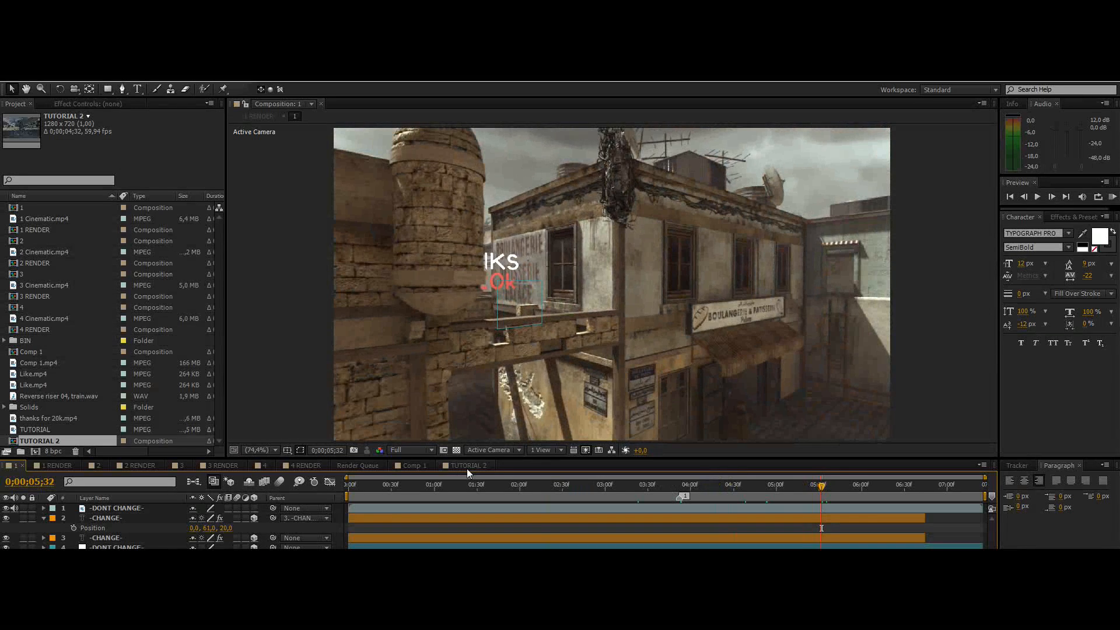
left_click(466, 466)
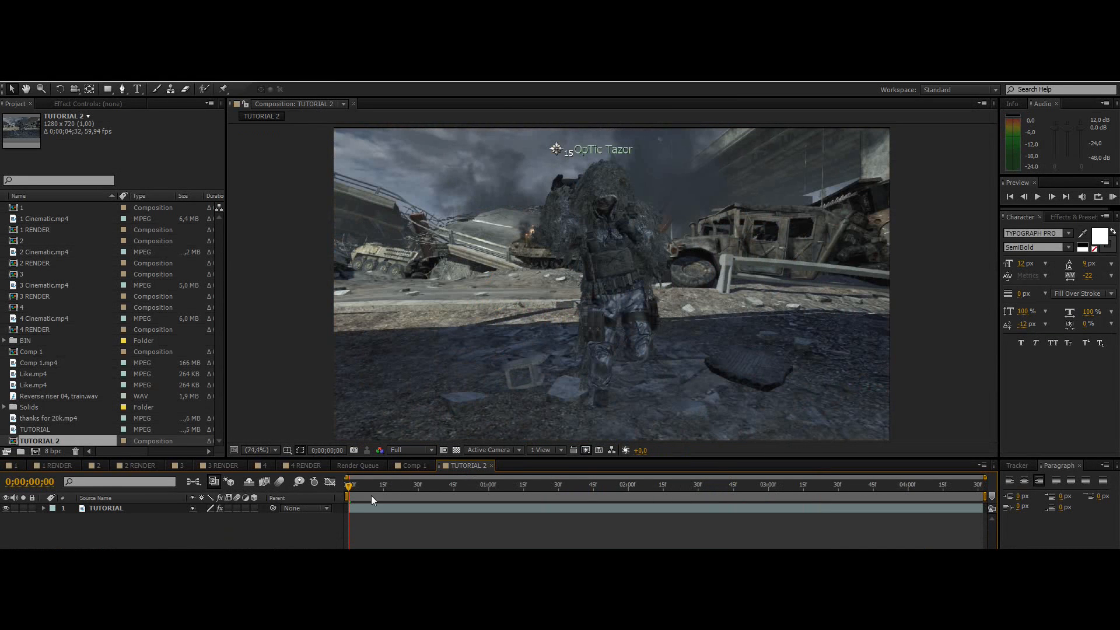
Step: Move the playhead and search 'camera' in Effects & Presets to list CameraTracker
left_click(495, 486)
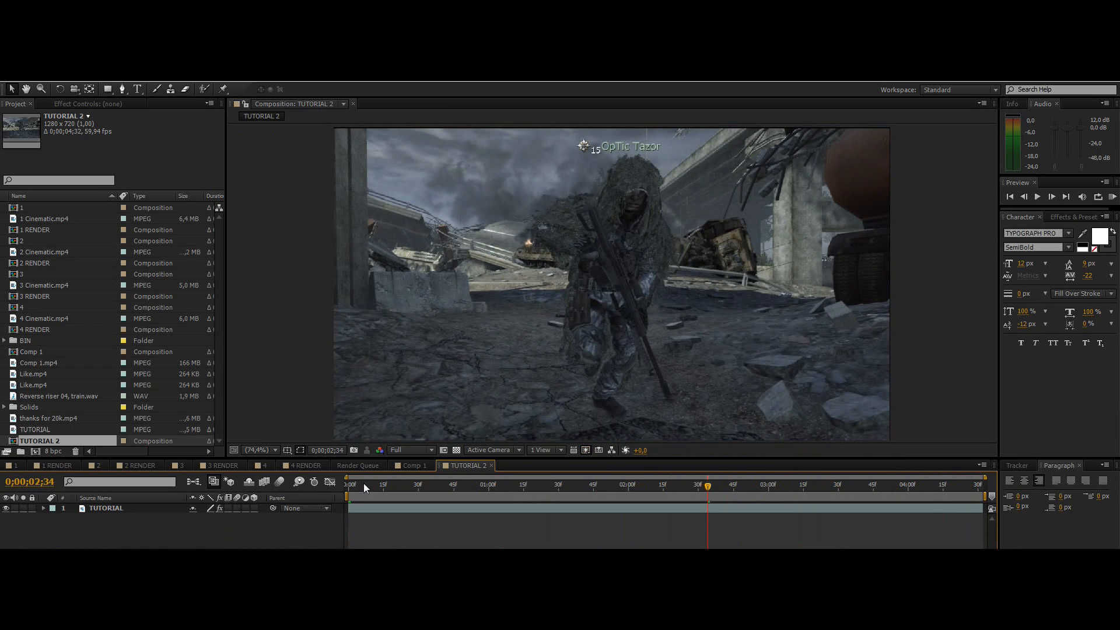
left_click(1074, 217)
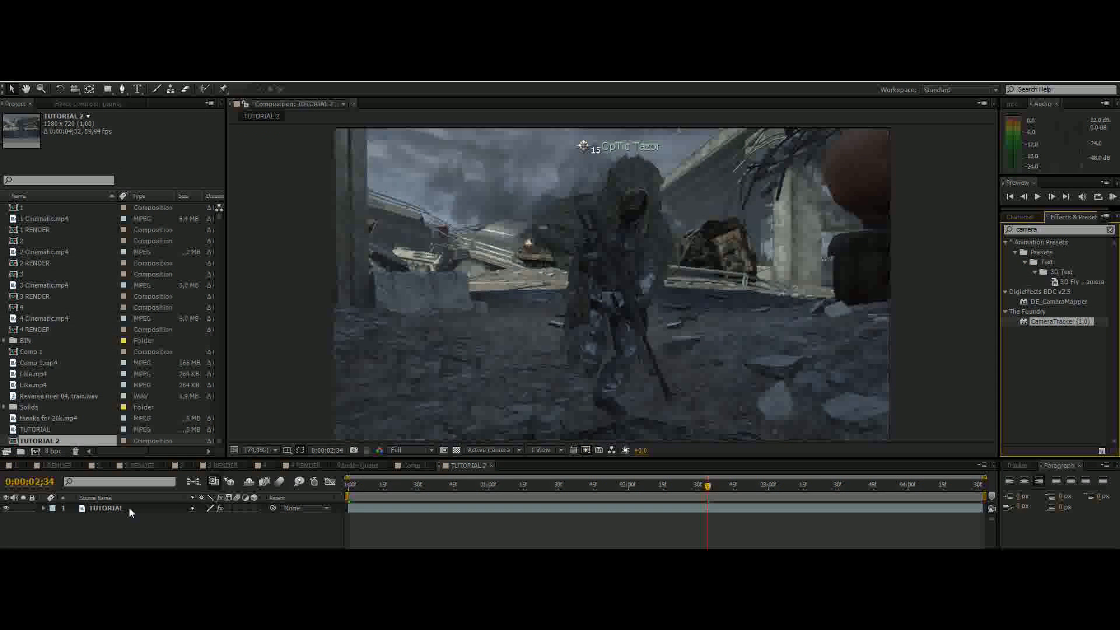
Step: Apply CameraTracker to the gameplay layer, toggling preview resolution to Quarter and back to Full
double_click(1061, 322)
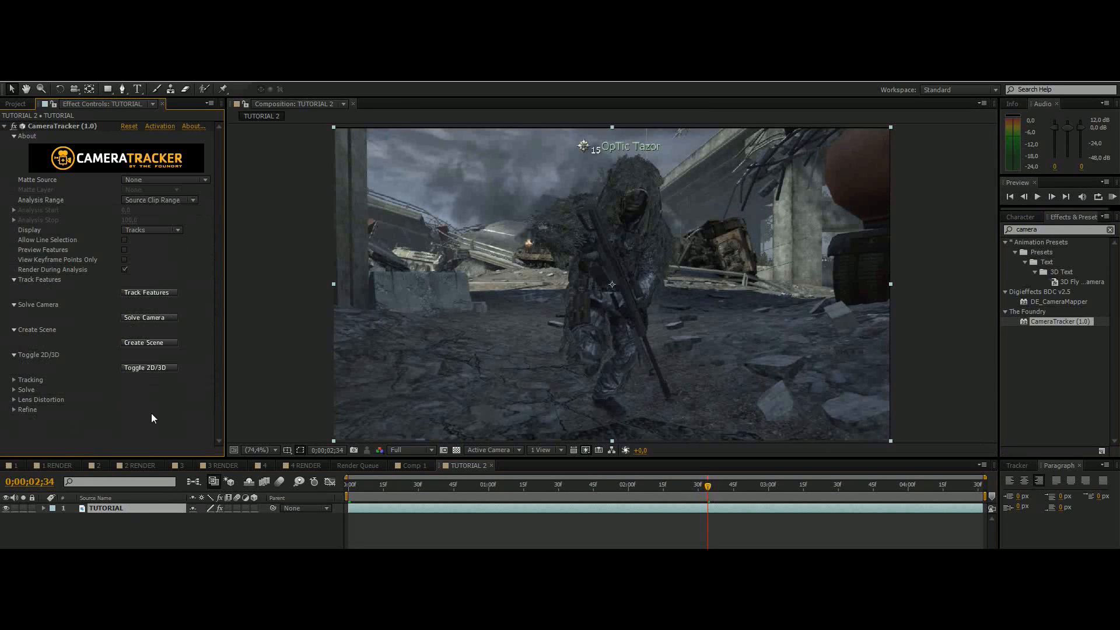
mouse_move(395, 455)
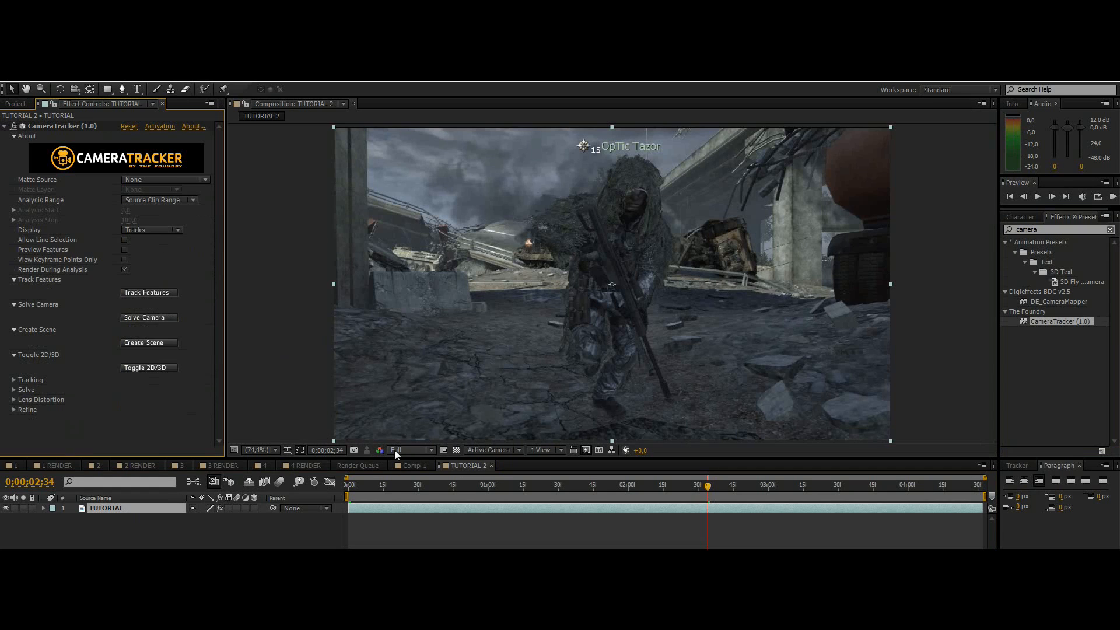
left_click(411, 450)
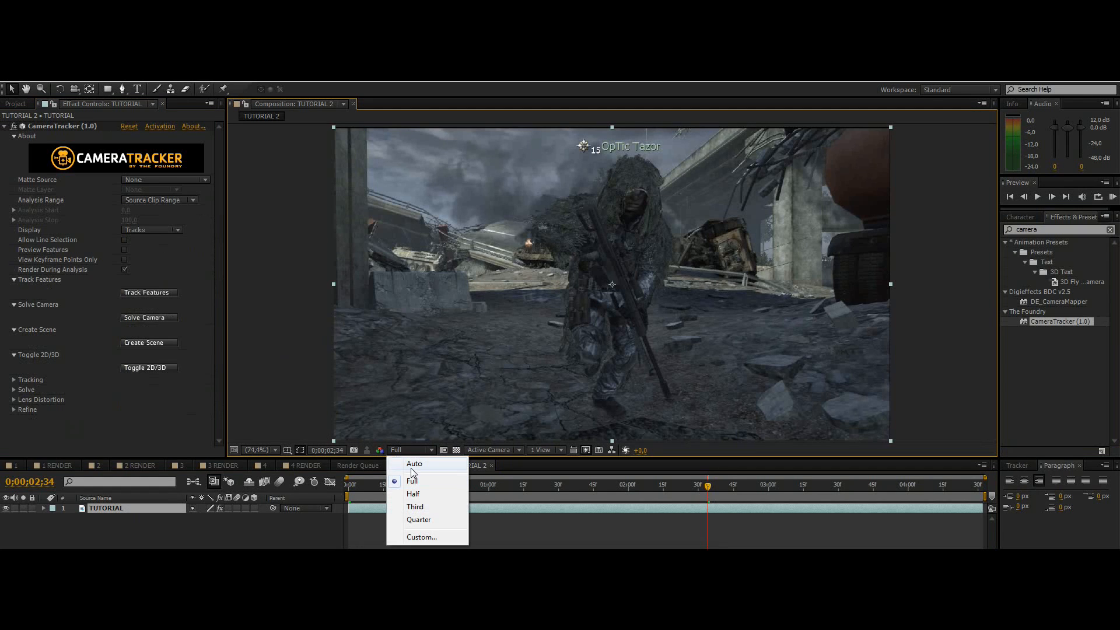
mouse_move(412, 479)
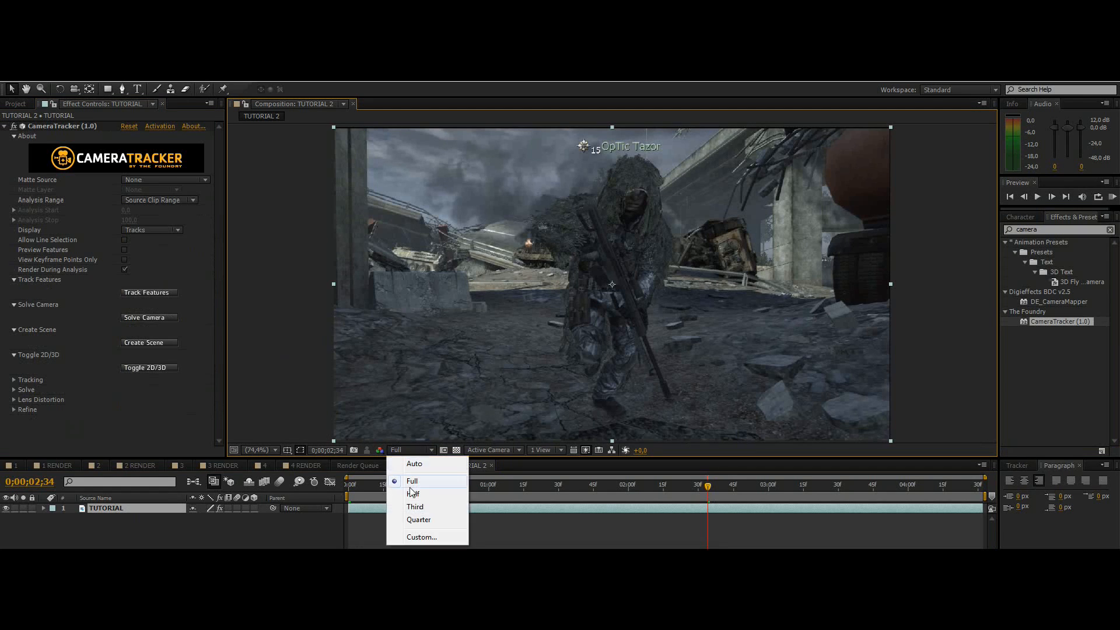
left_click(419, 519)
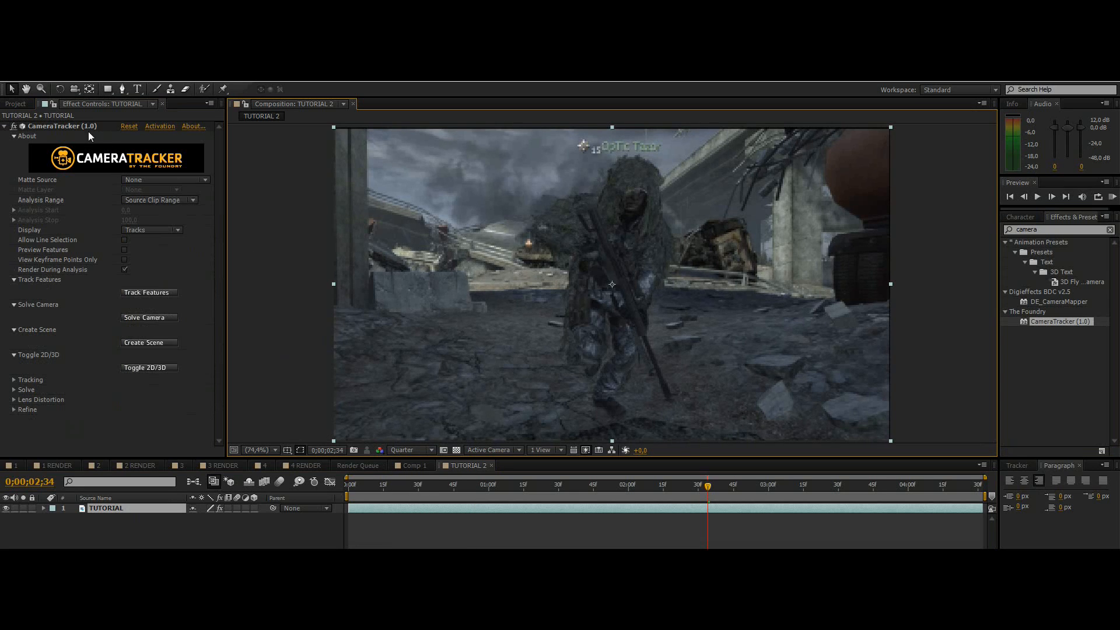
mouse_move(410, 459)
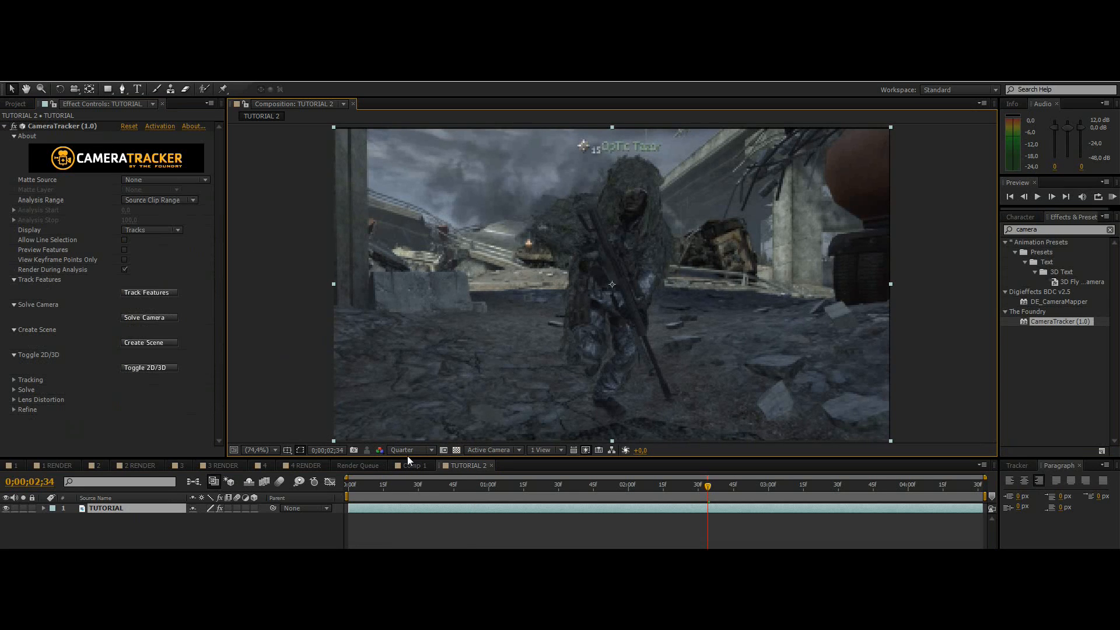
left_click(408, 449)
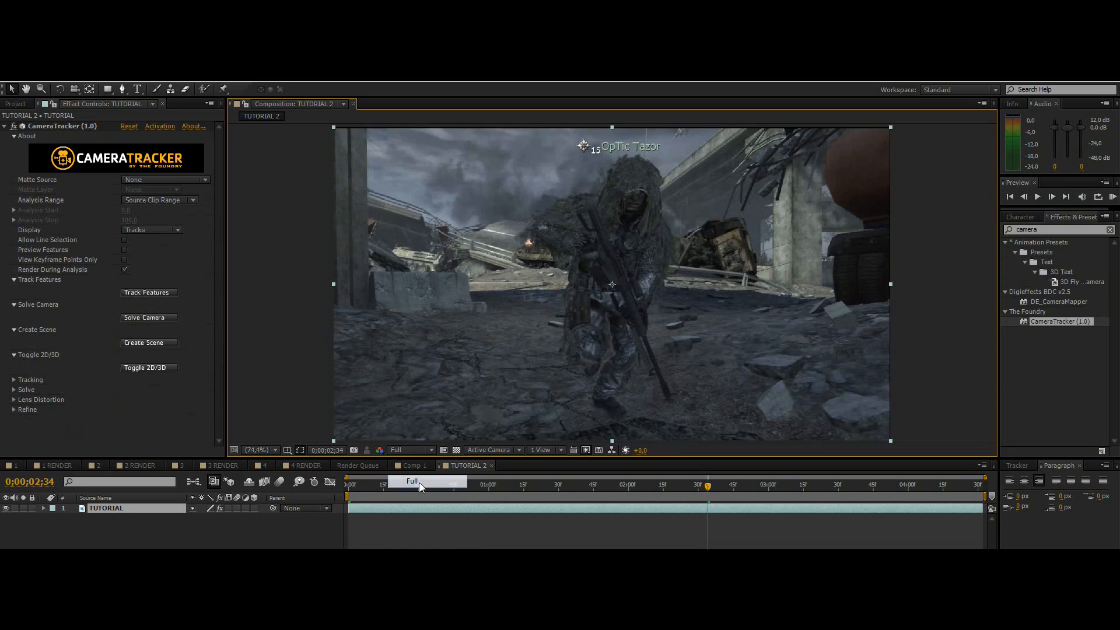
mouse_move(155, 298)
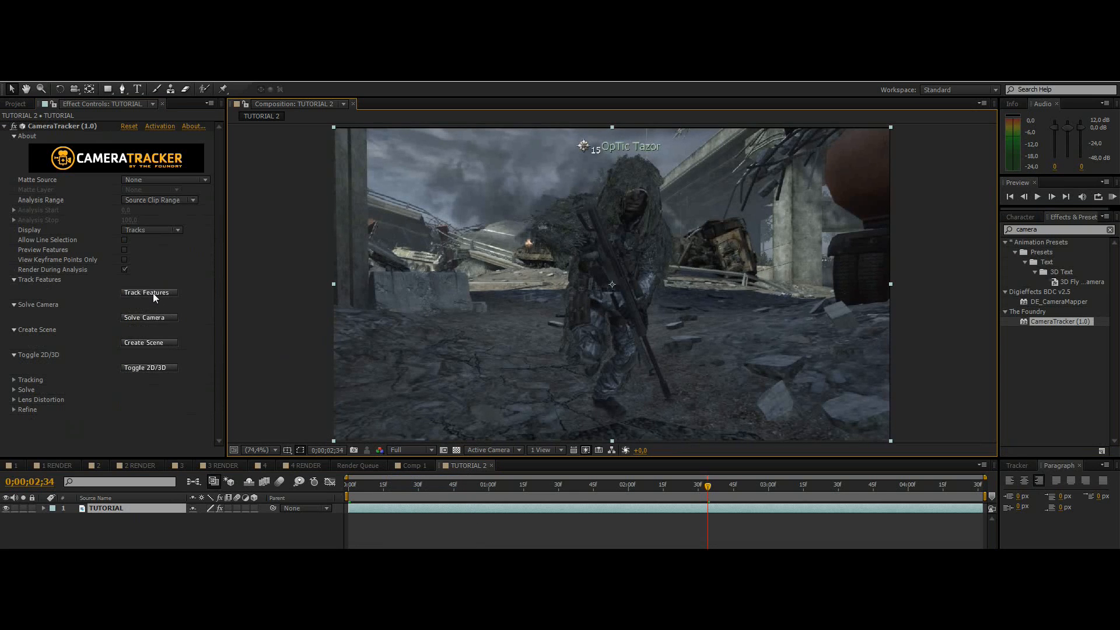
Step: Run Track Features so track points cover the gameplay clip, scrubbing to check coverage
left_click(386, 486)
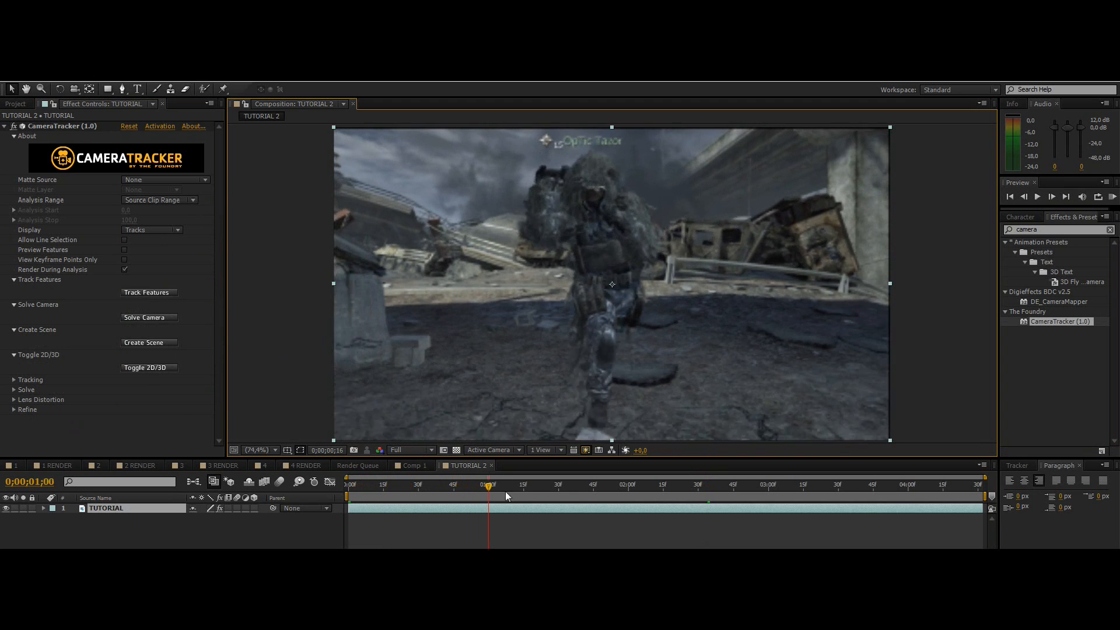
left_click(552, 485)
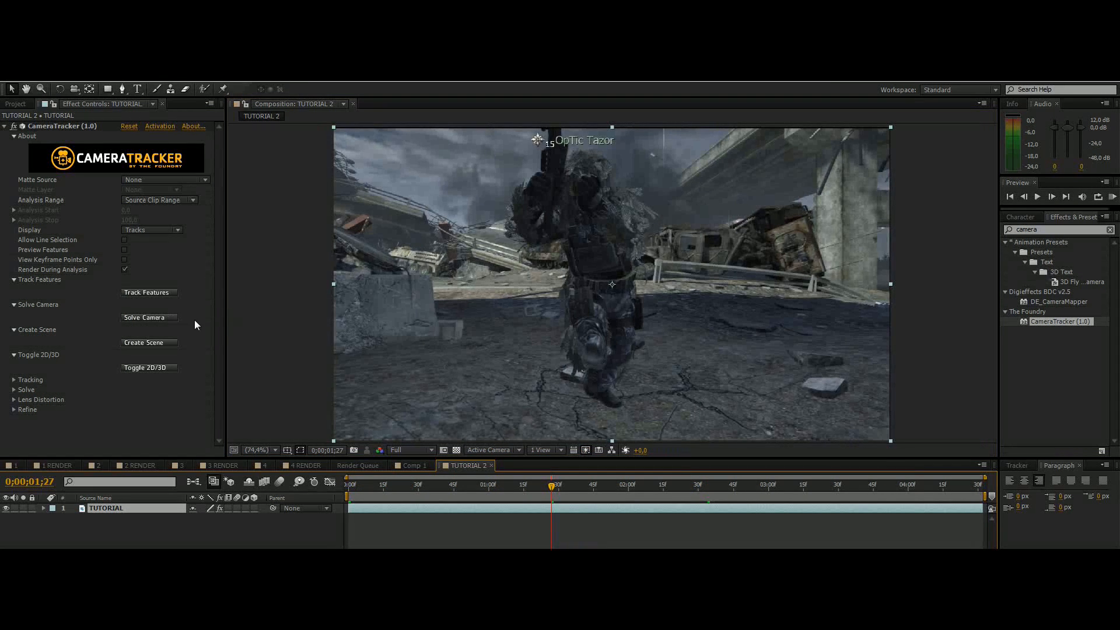
mouse_move(429, 493)
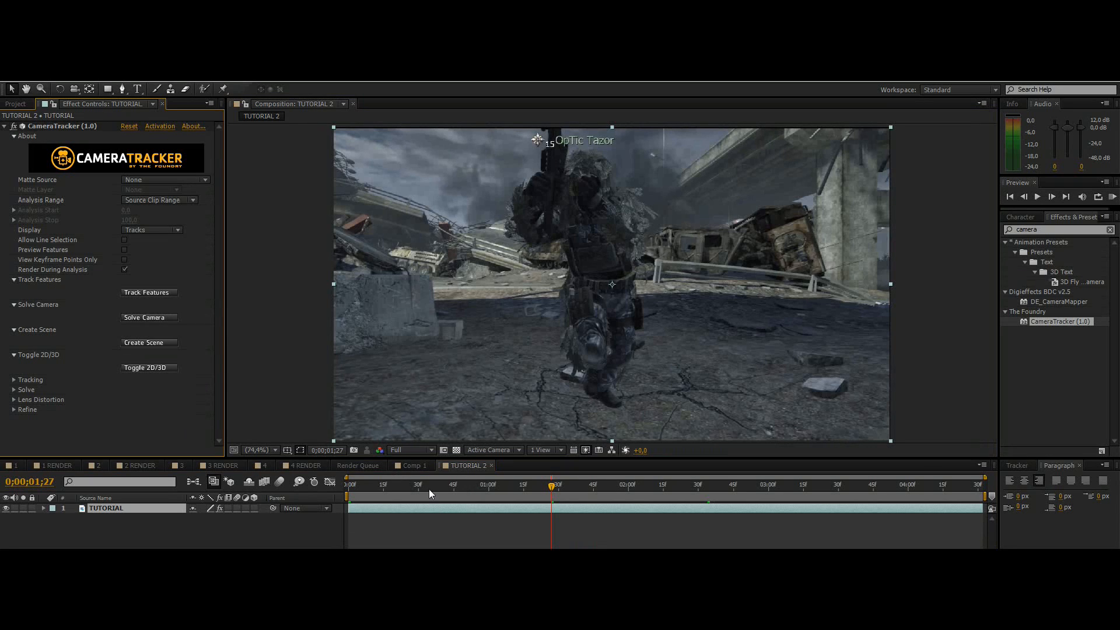
left_click(437, 484)
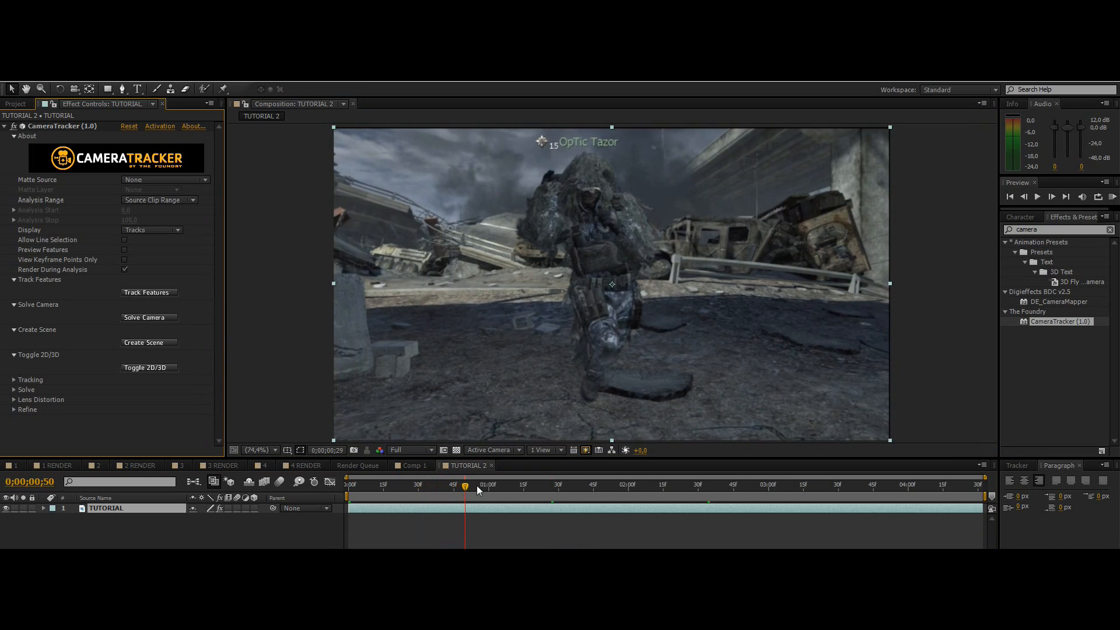
left_click(606, 484)
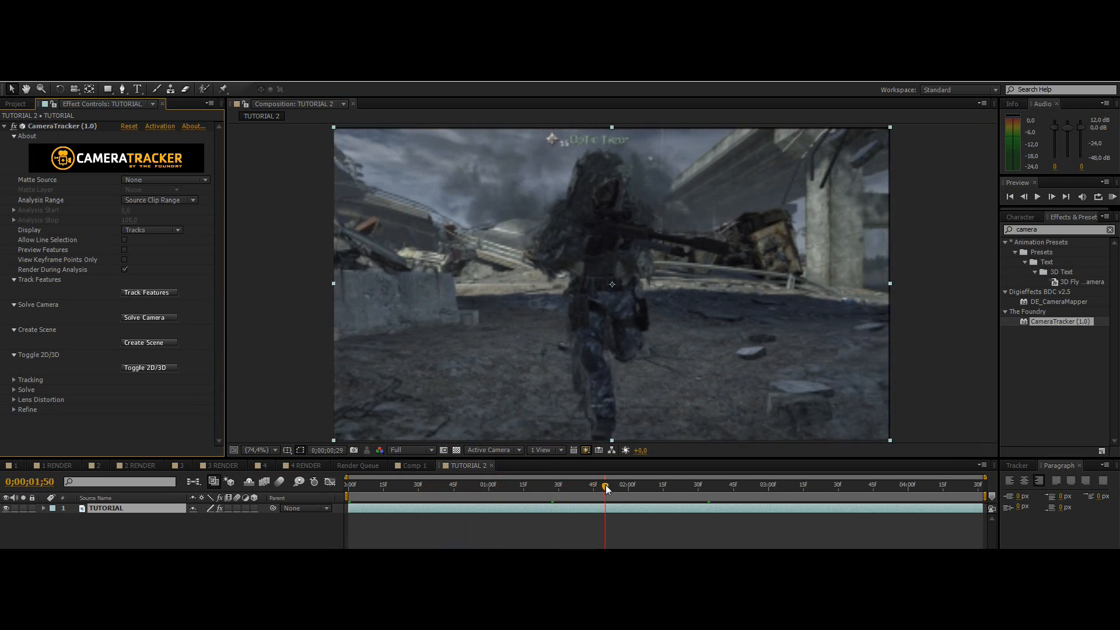
left_click(635, 489)
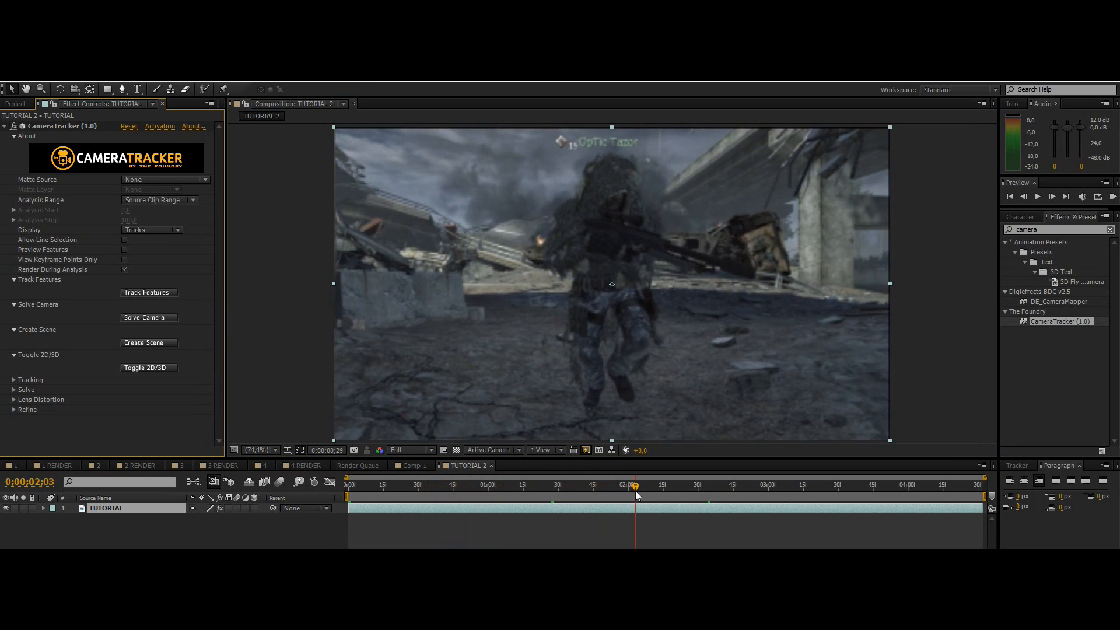
left_click(148, 292)
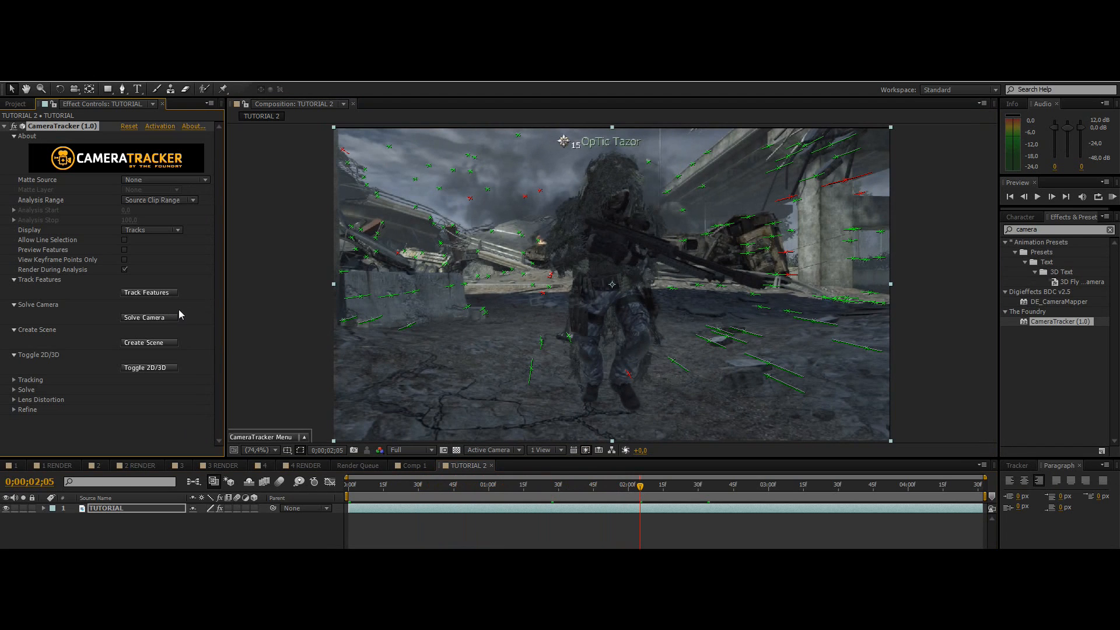
Step: Solve the camera and create the tracked camera and null object layers
left_click(145, 317)
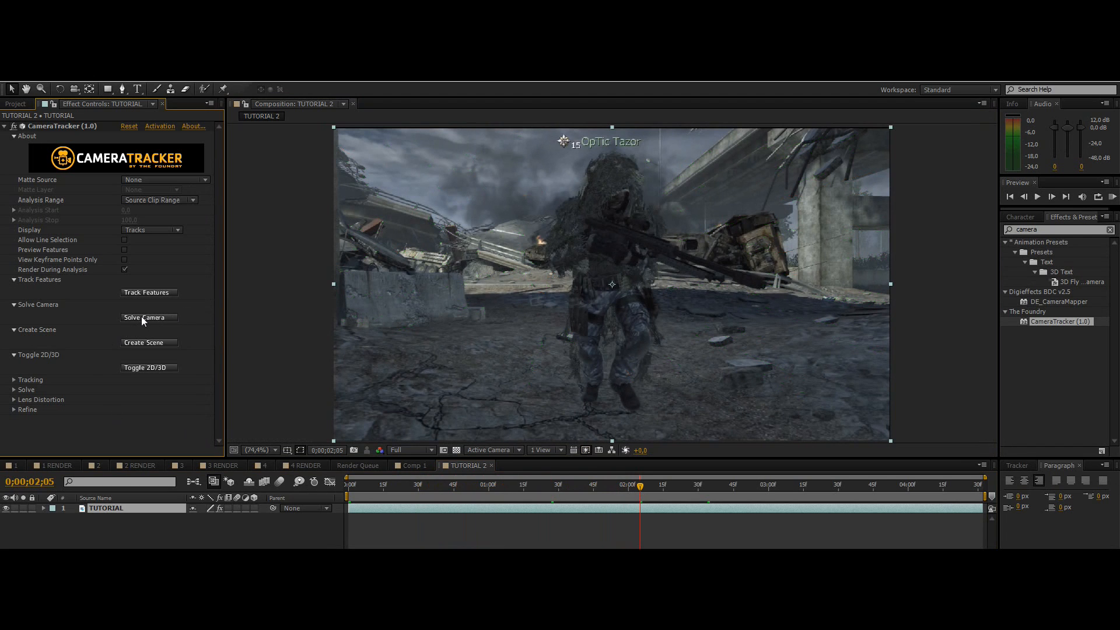
mouse_move(232, 358)
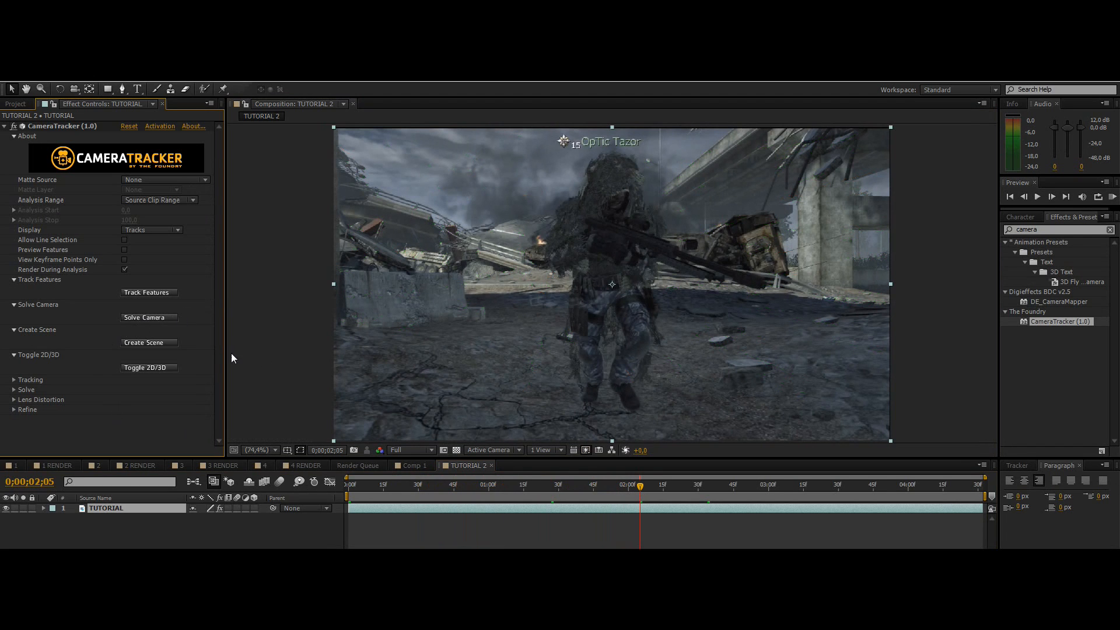
left_click(143, 342)
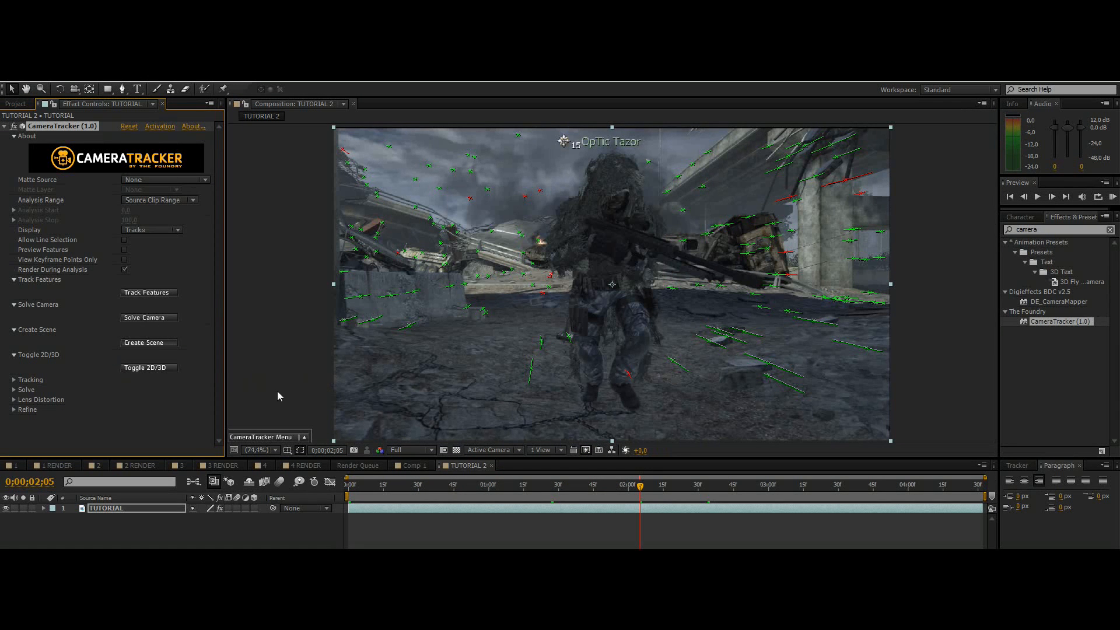
left_click(144, 343)
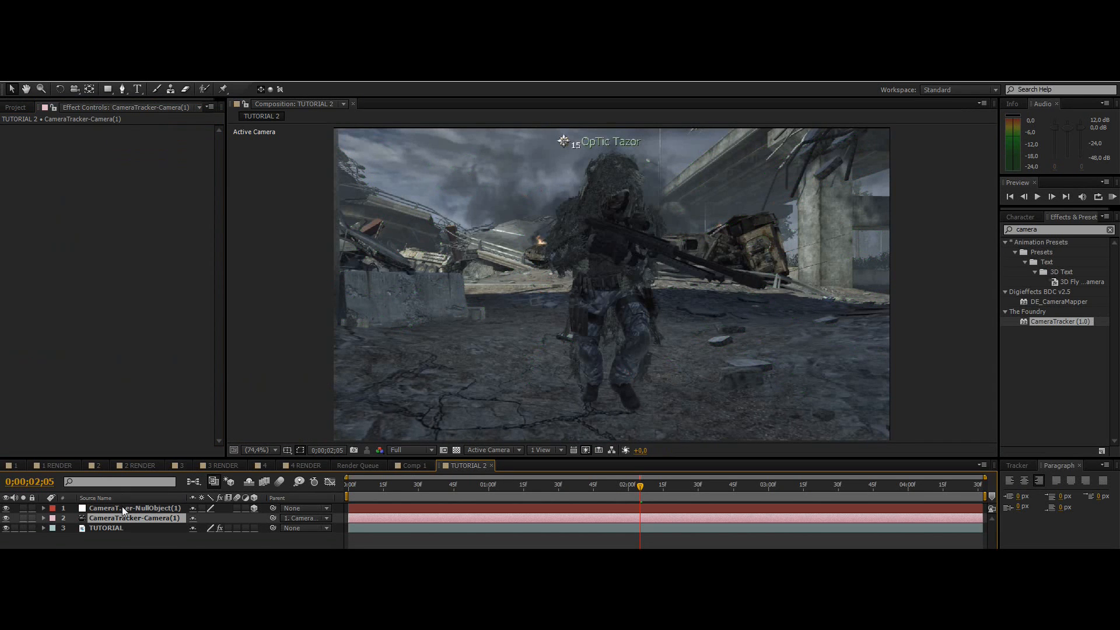
left_click(412, 485)
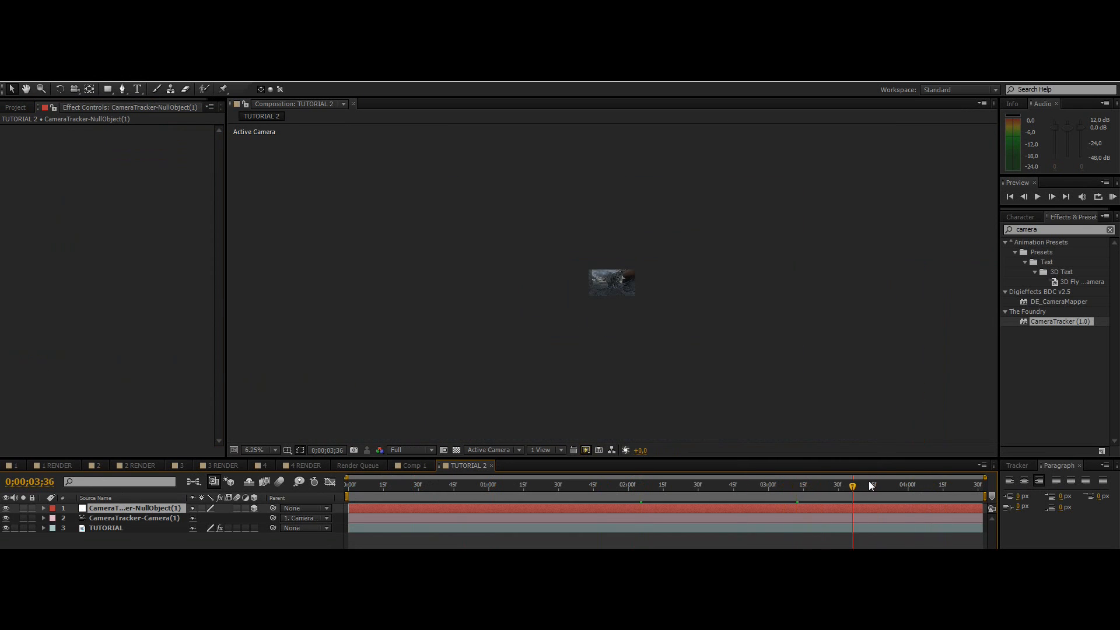
left_click(924, 485)
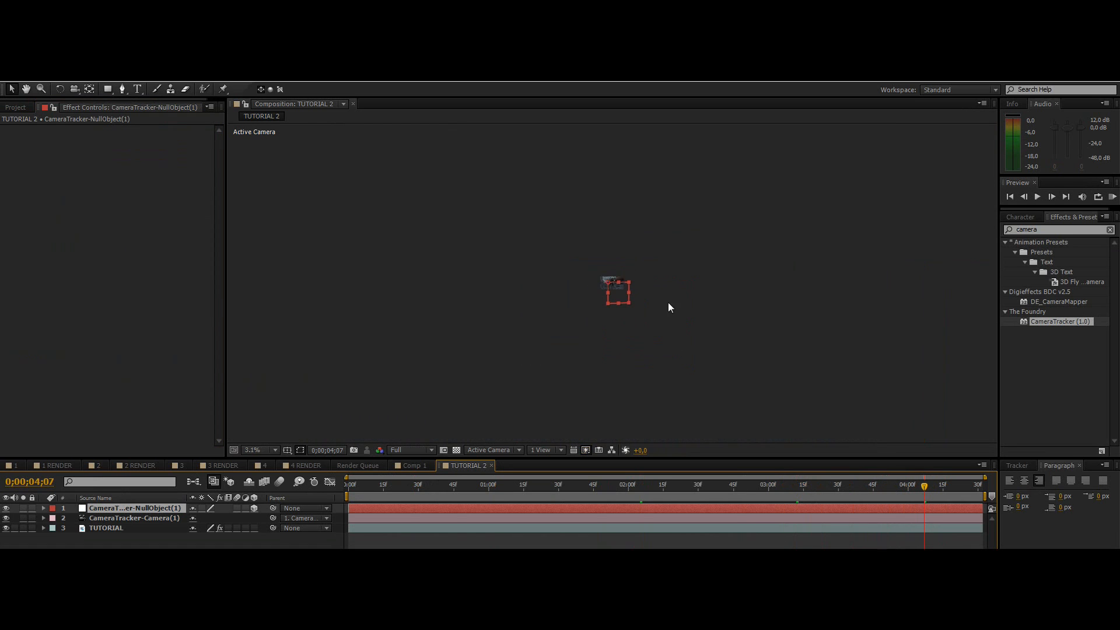
left_click(256, 450)
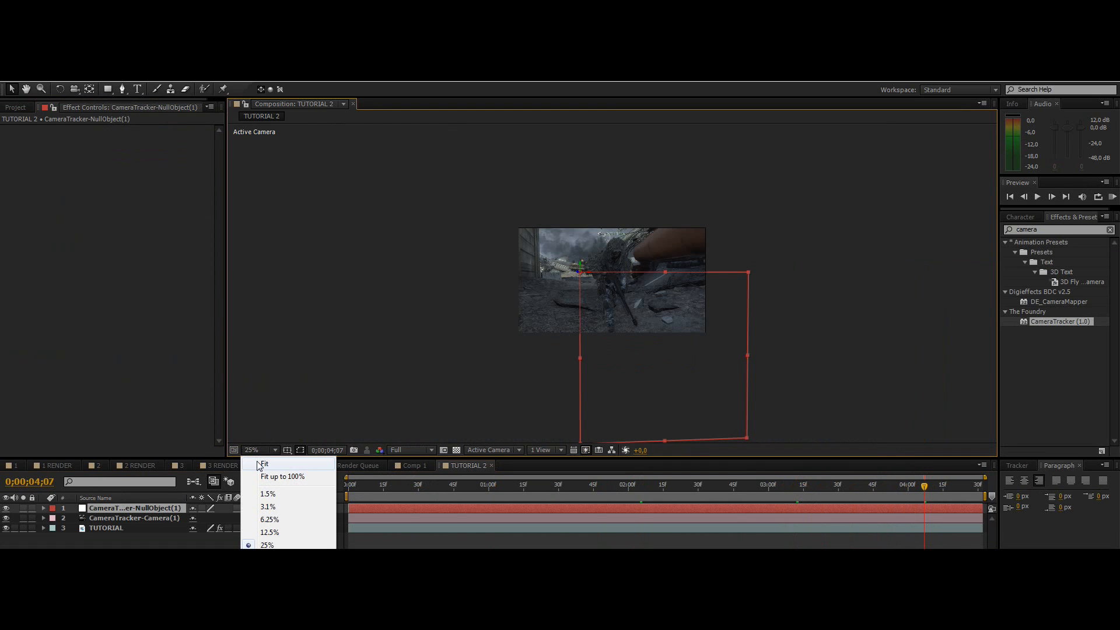
left_click(264, 464)
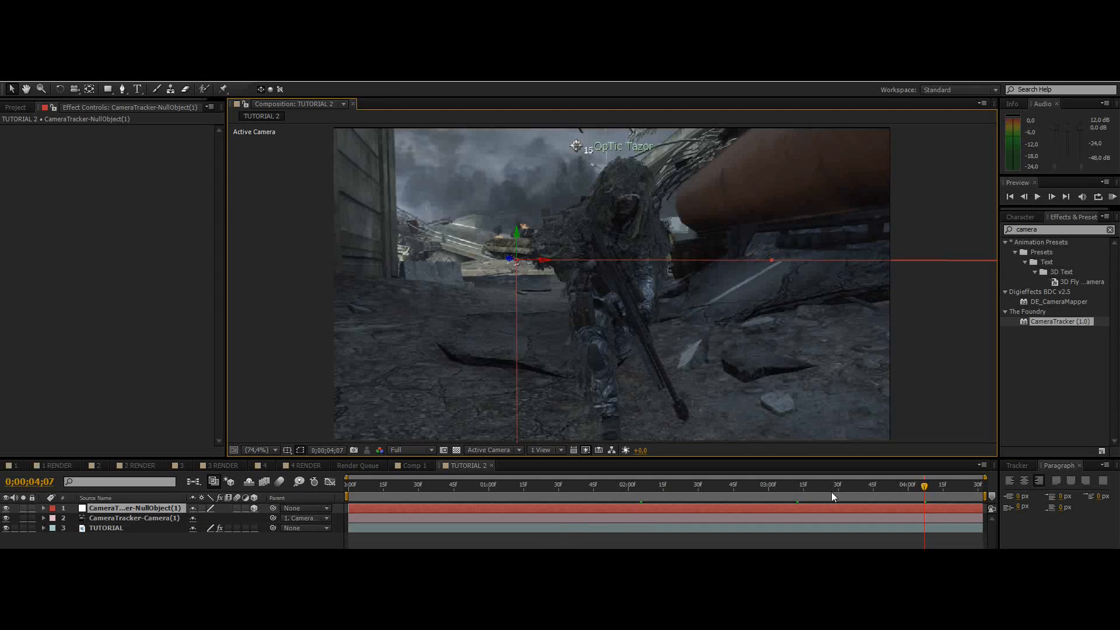
left_click(855, 497)
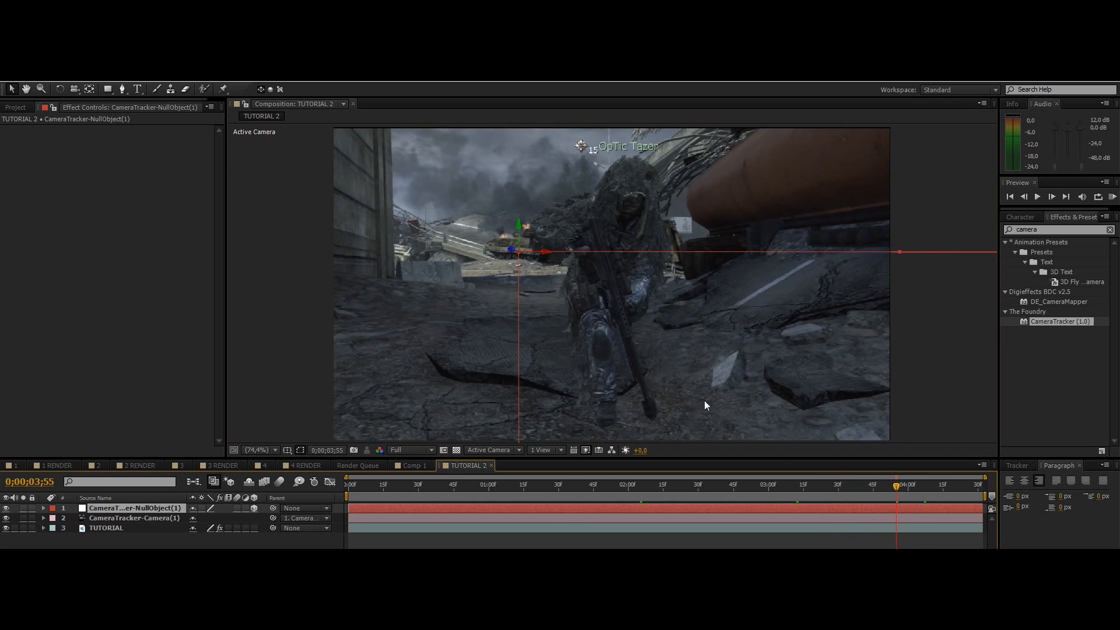
left_click(822, 492)
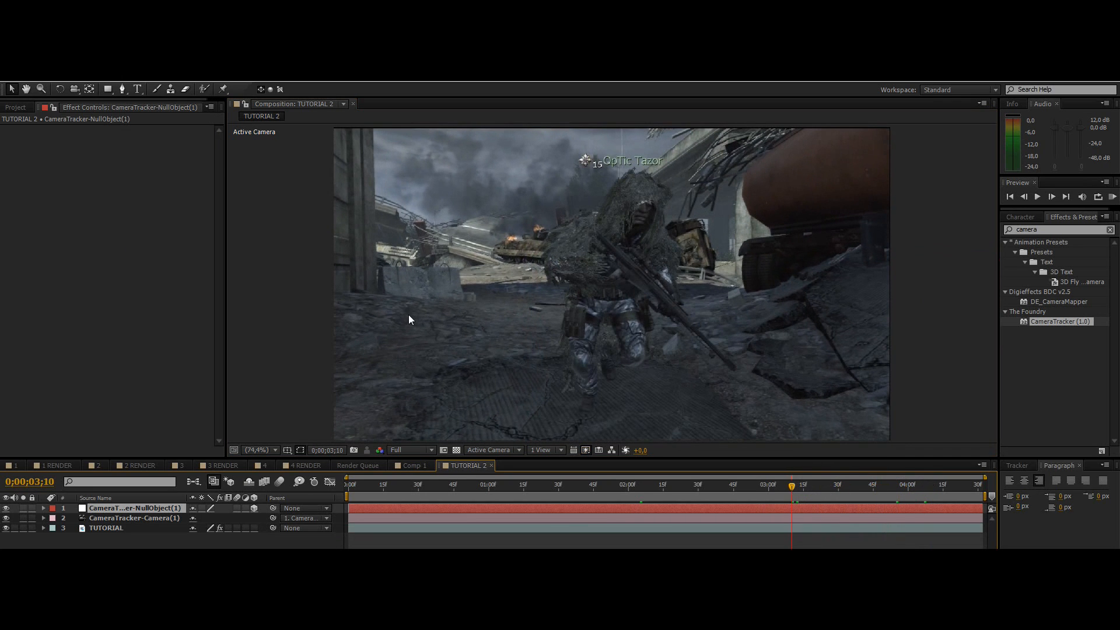
left_click(398, 485)
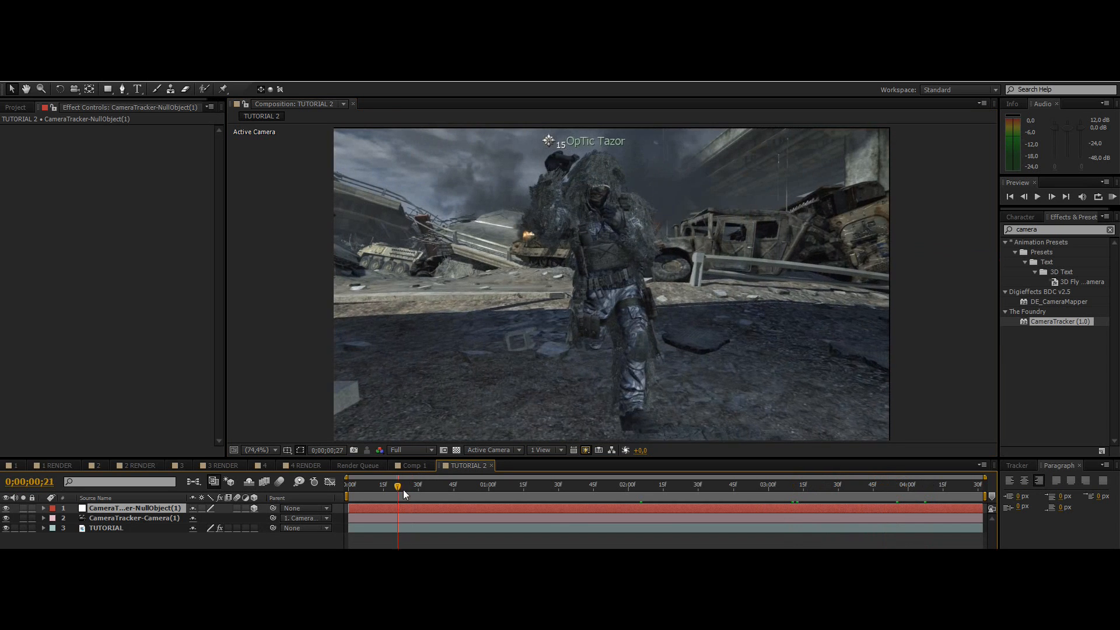
left_click(767, 486)
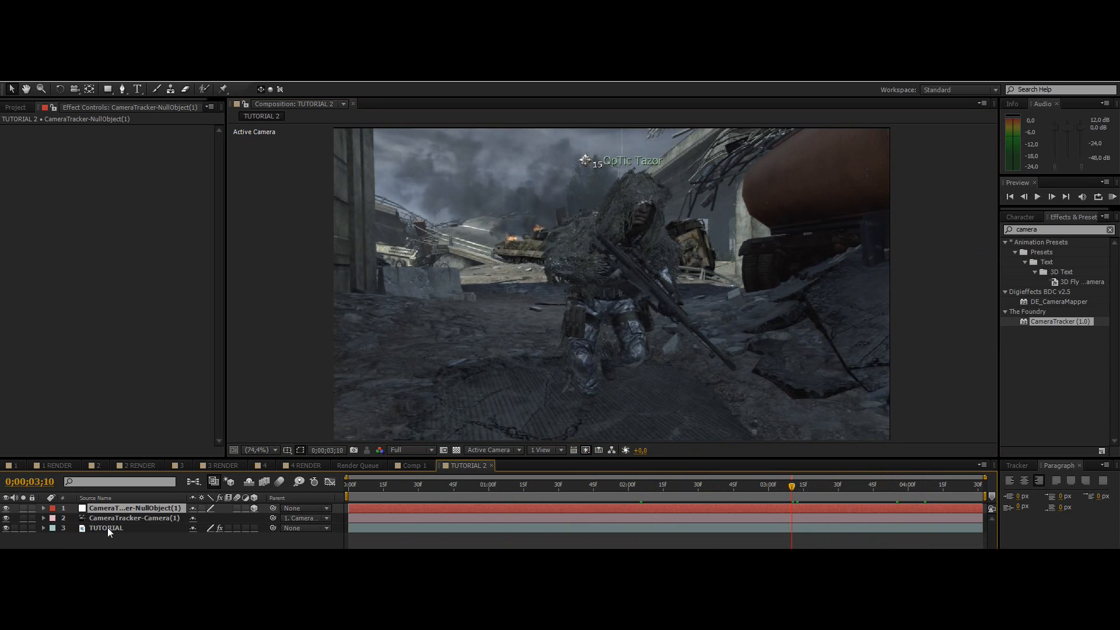
Step: Select the TUTORIAL layer and set the ground plane origin from floor tracks left of the player
left_click(106, 528)
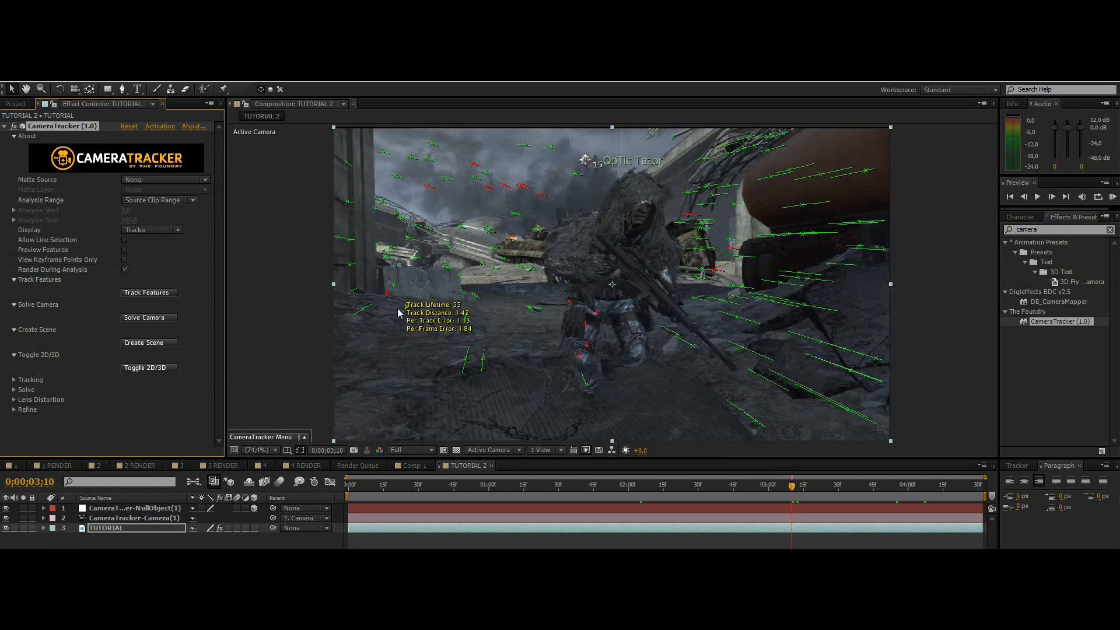
mouse_move(404, 313)
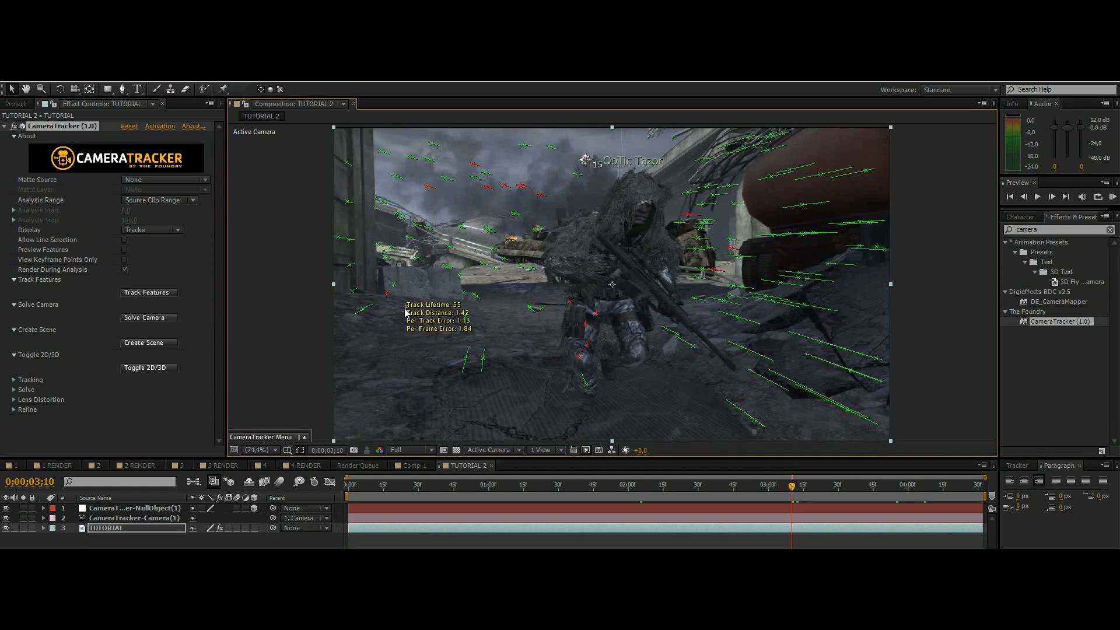
right_click(407, 313)
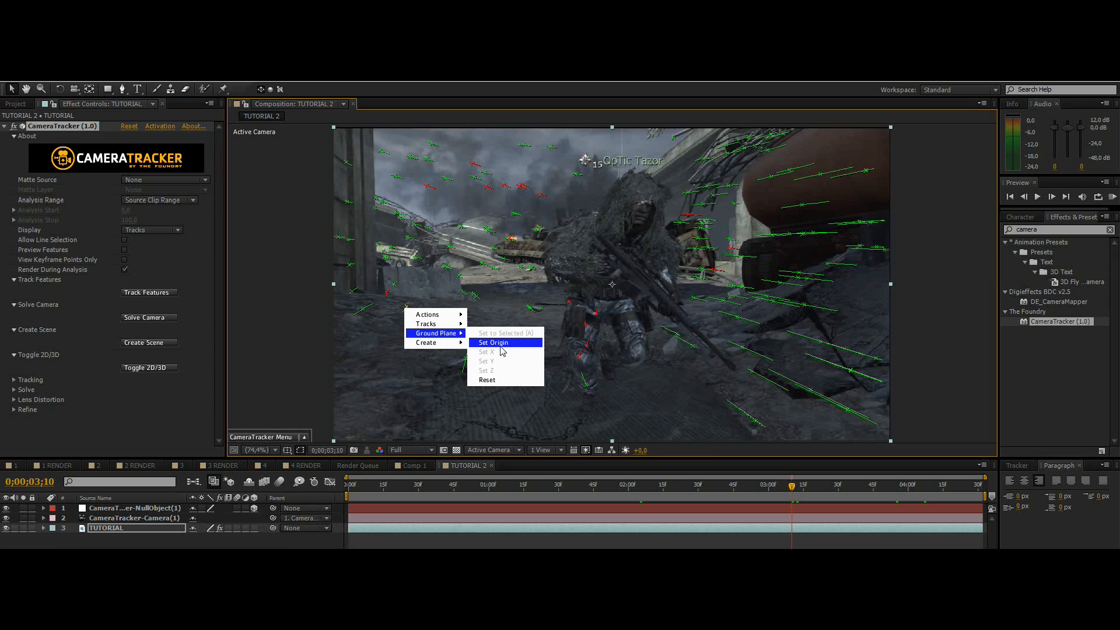
mouse_move(418, 352)
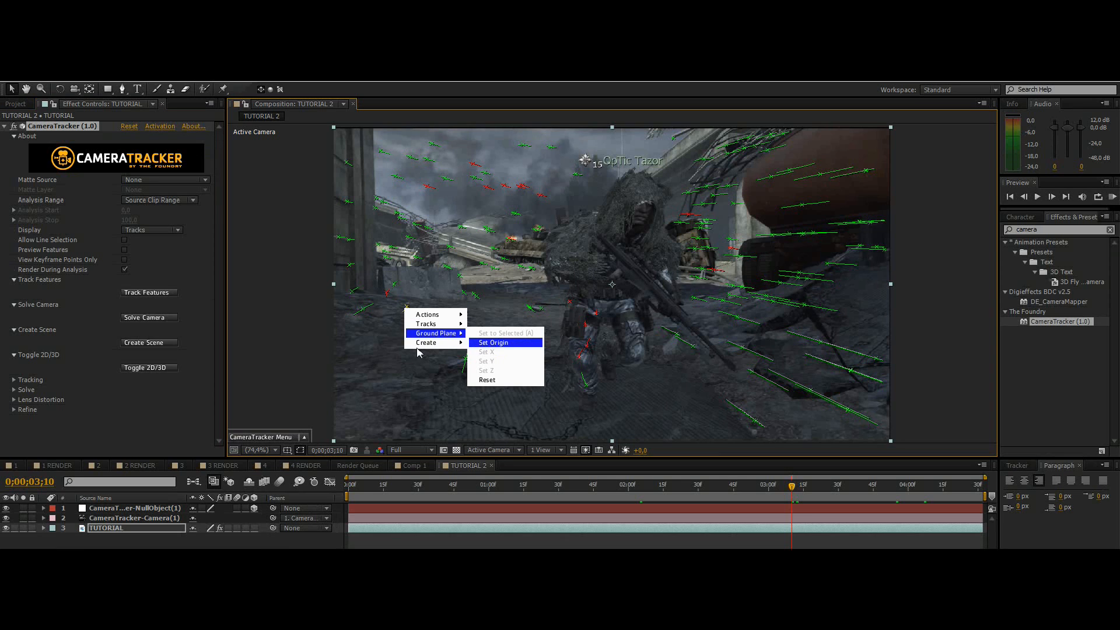
left_click(492, 342)
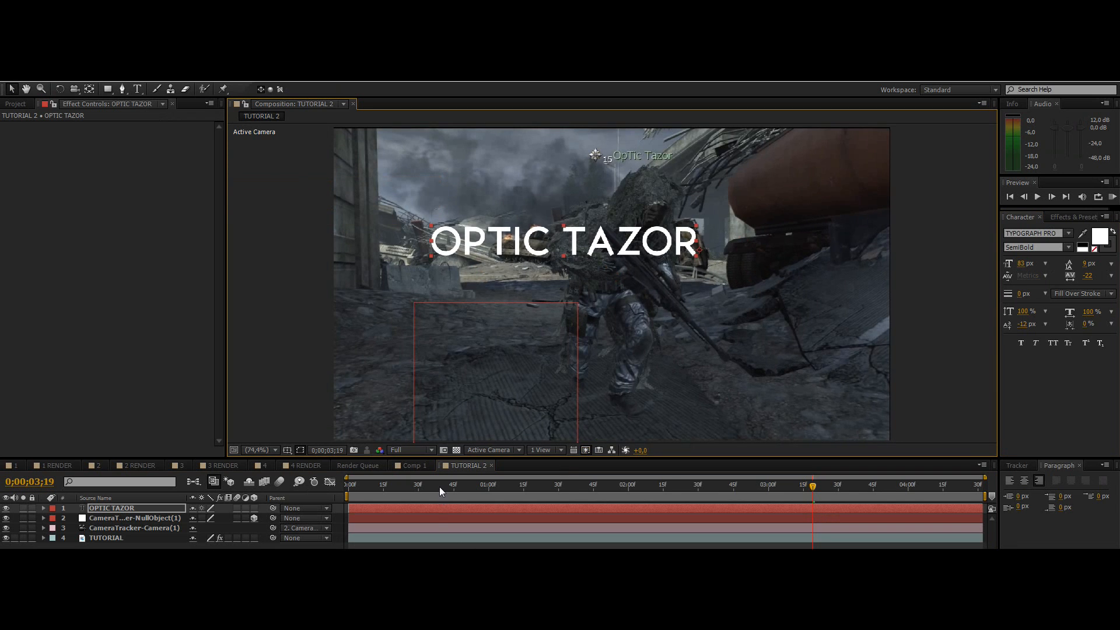
Step: Review the OPTIC TAZOR text at a later frame of the clip
left_click(784, 484)
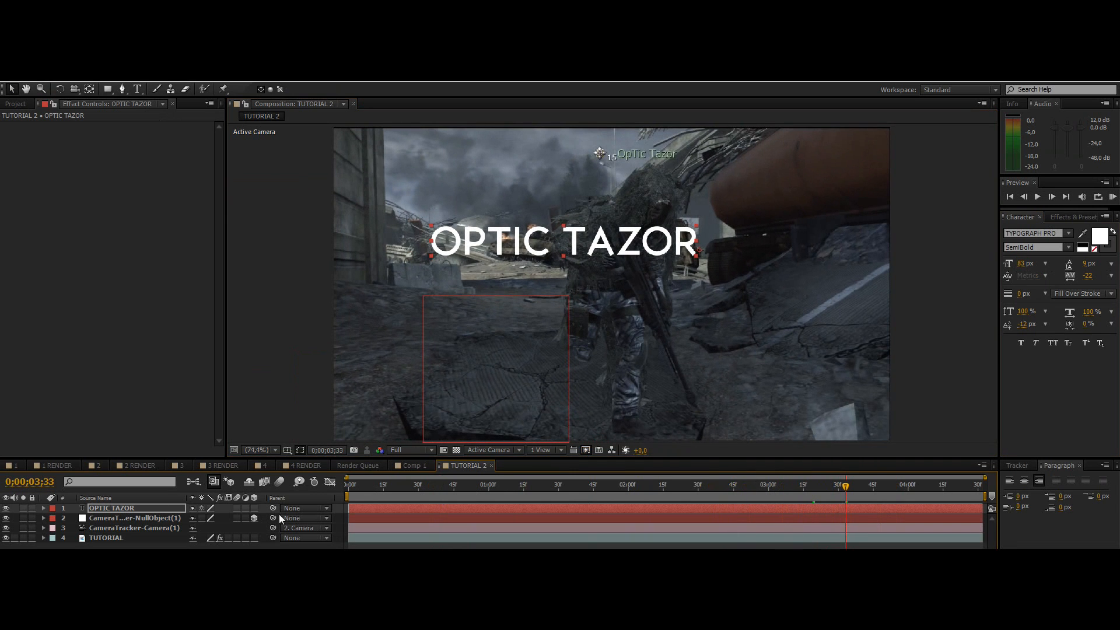
mouse_move(257, 514)
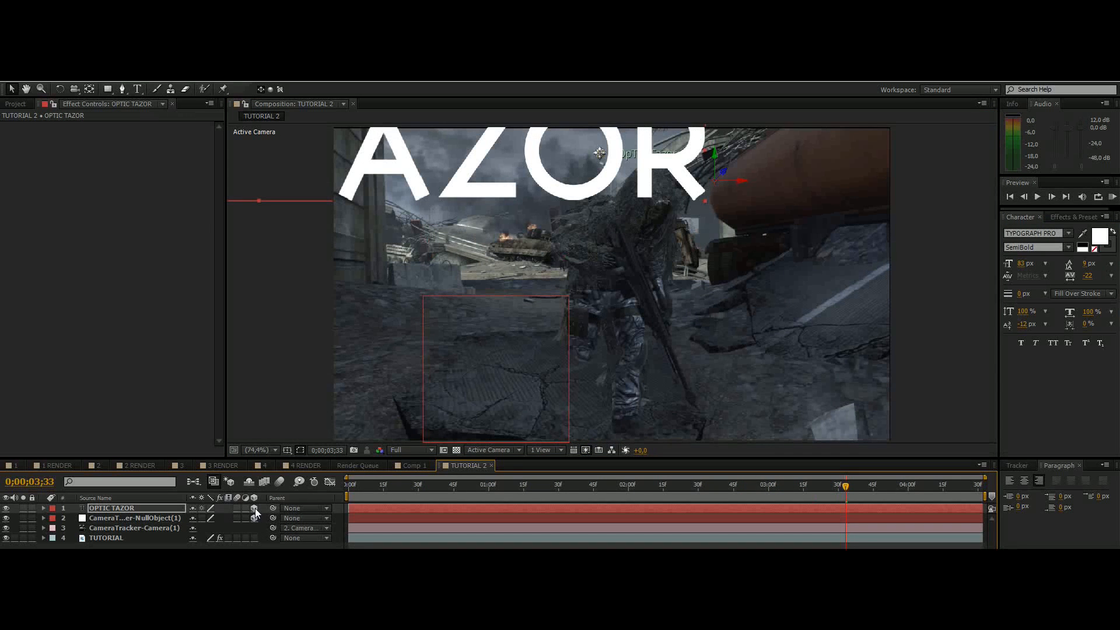
Step: Place the 19 px OPTIC TAZOR title in the scene and scrub to confirm it follows the camera
left_click(437, 485)
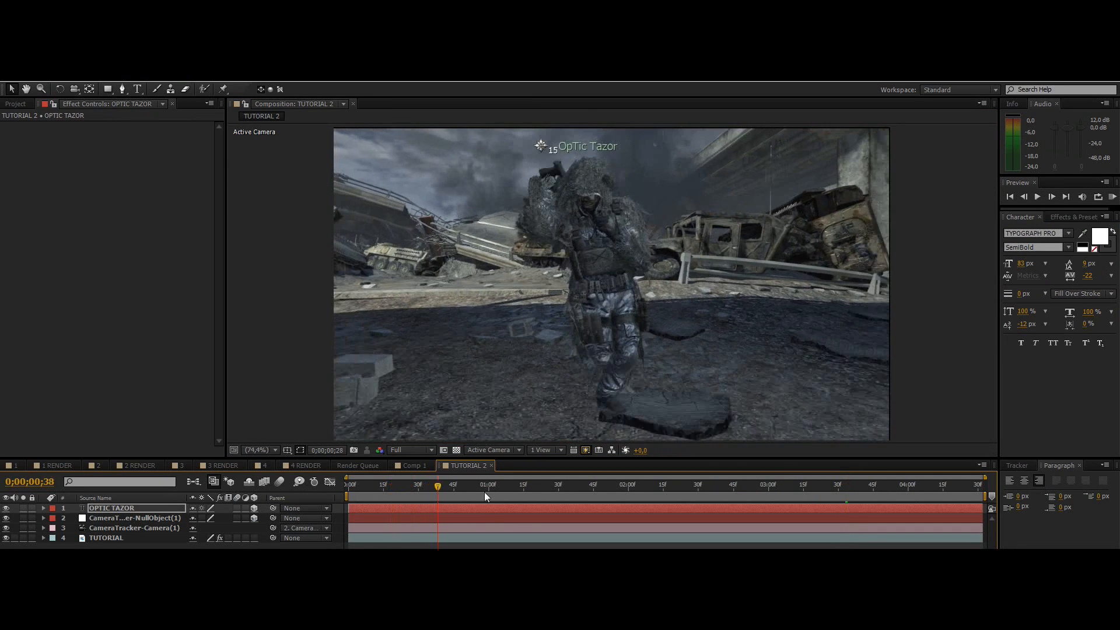
left_click(905, 484)
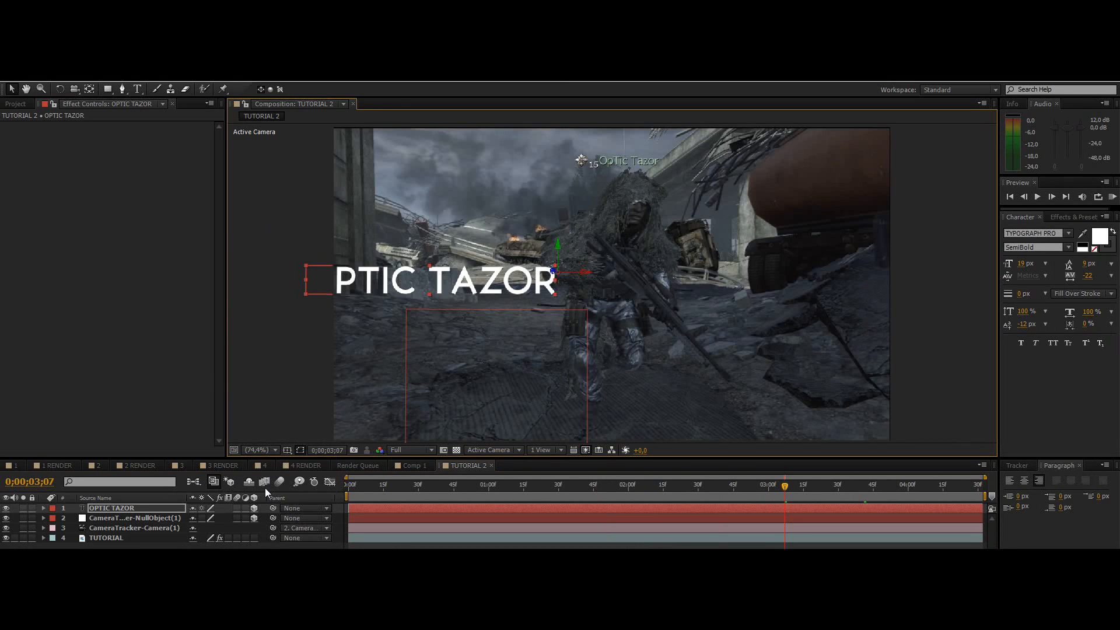
mouse_move(402, 482)
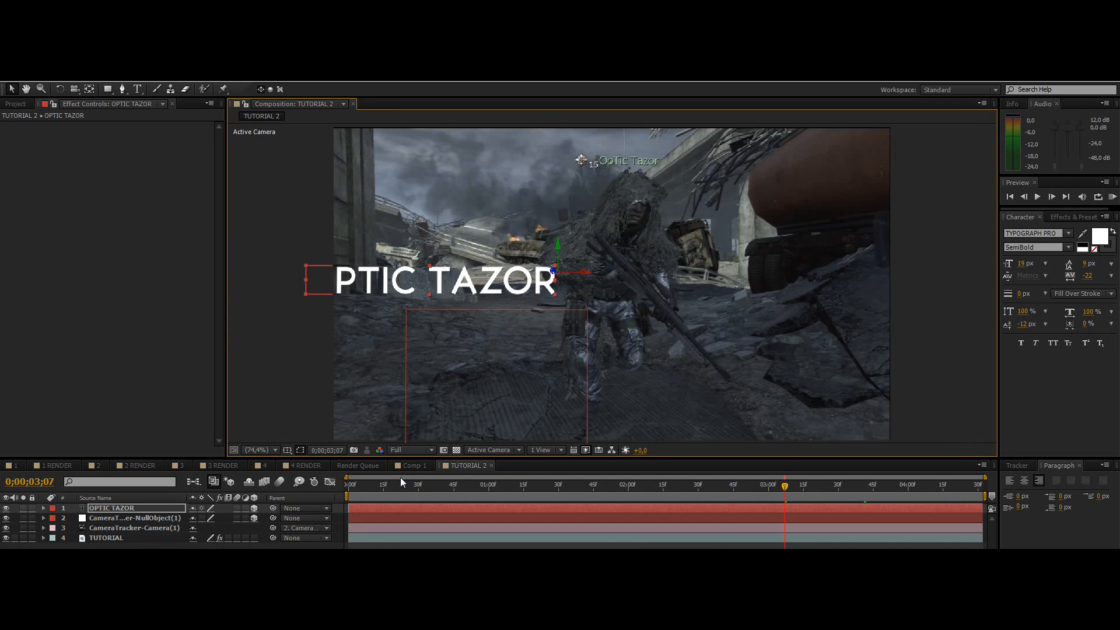
left_click(419, 486)
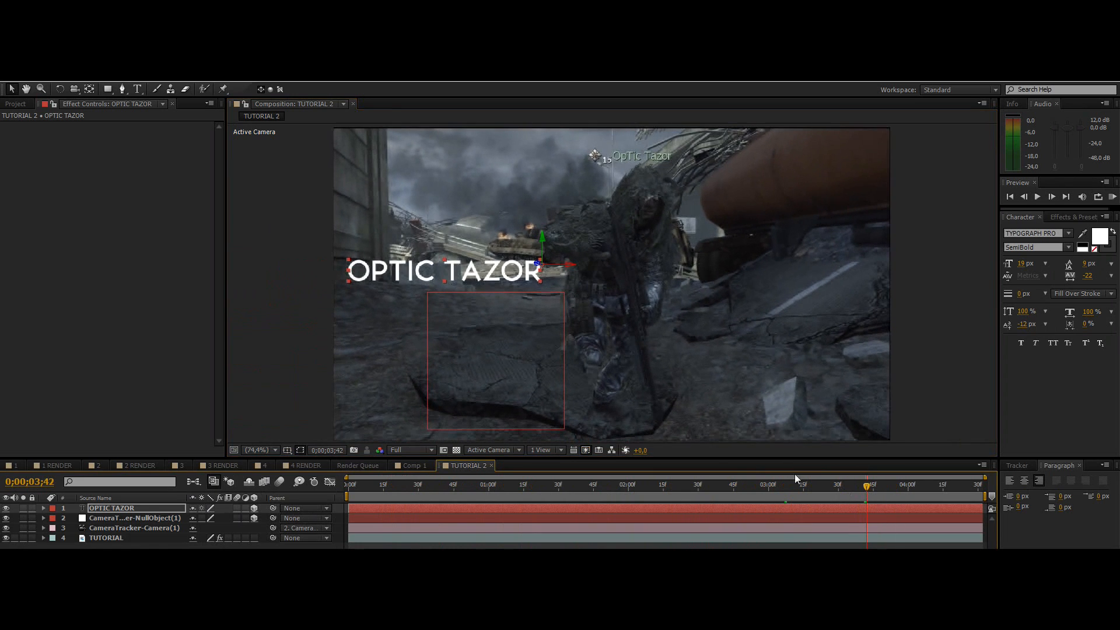
left_click(42, 507)
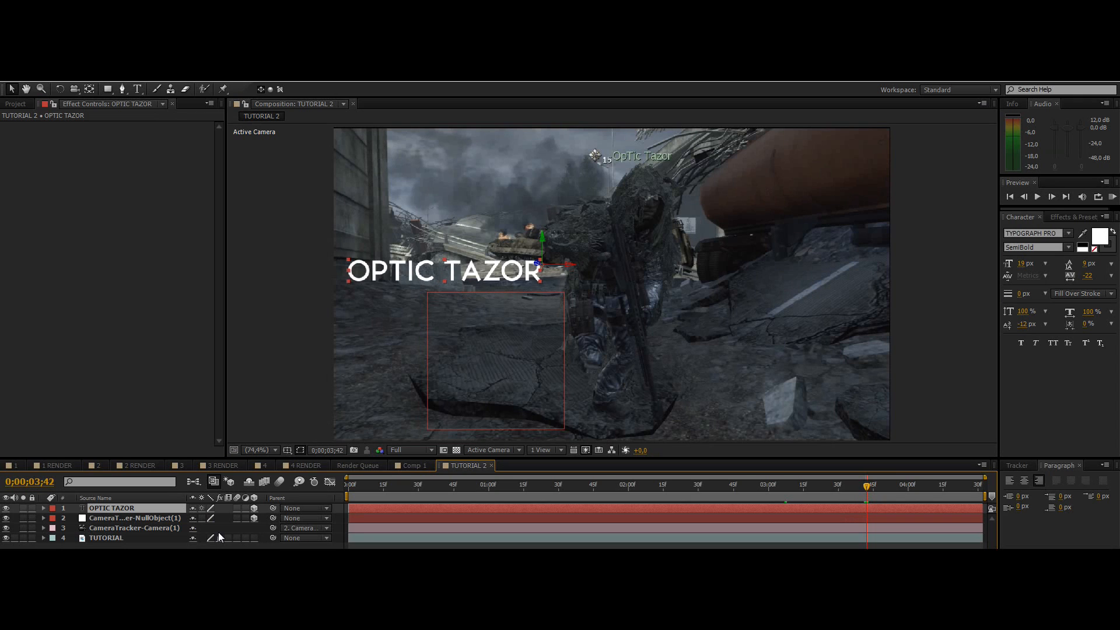
Step: Set the title's Y Rotation to -6° and scrub frames to check it sits in the scene
left_click(42, 508)
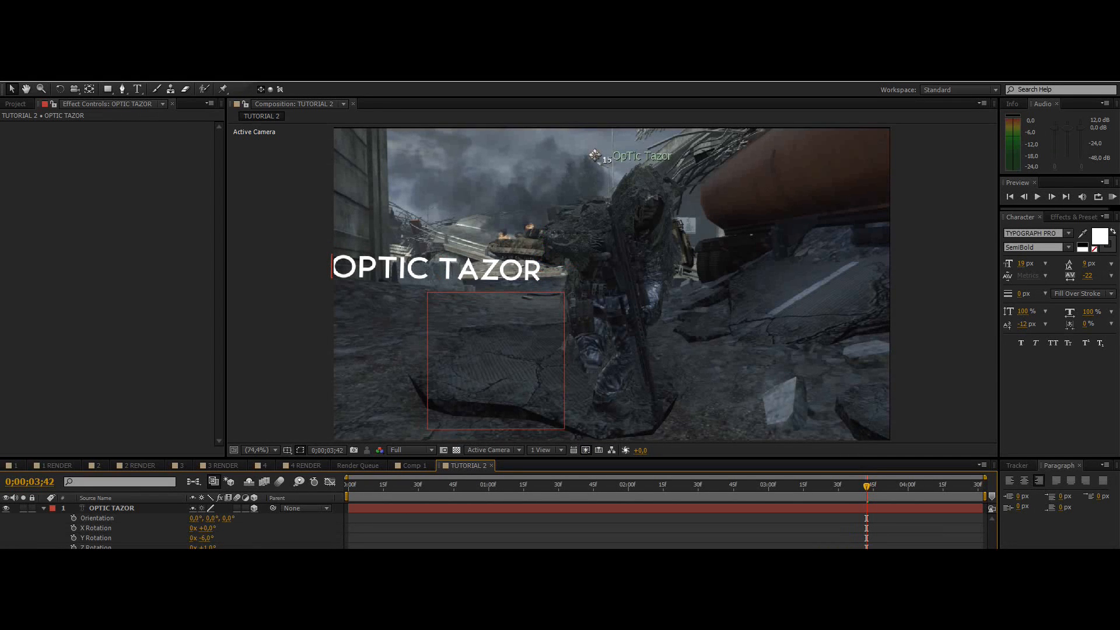
left_click(543, 486)
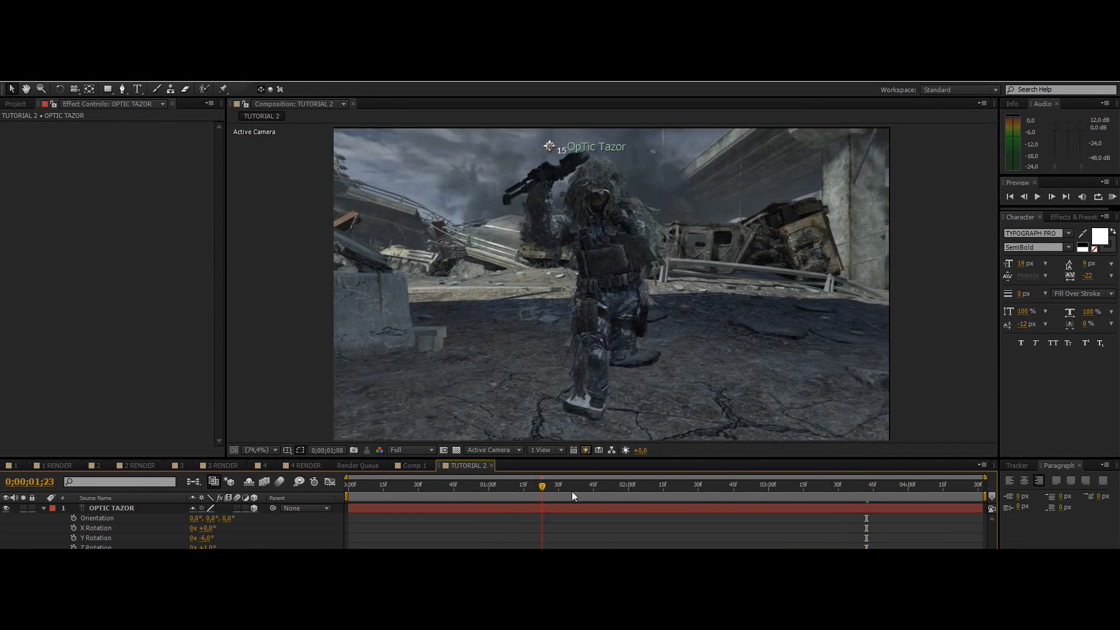
left_click(751, 484)
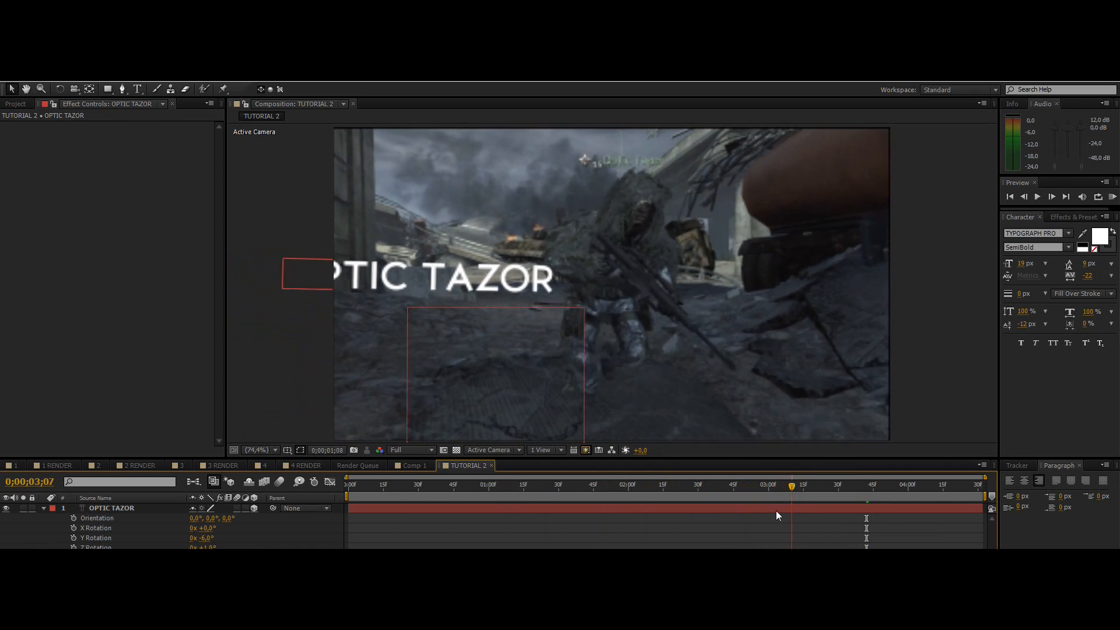
left_click(769, 484)
type("PRESENTS")
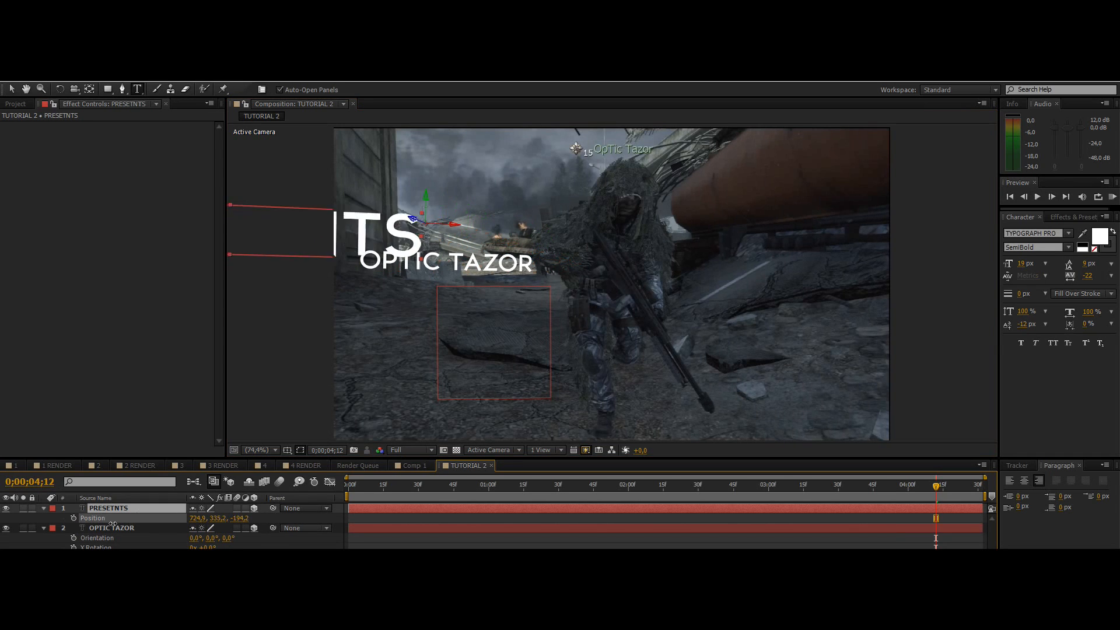
Step: Adjust the PRESETNTS title's 3D position, including depth, above OPTIC TAZOR
left_click(259, 451)
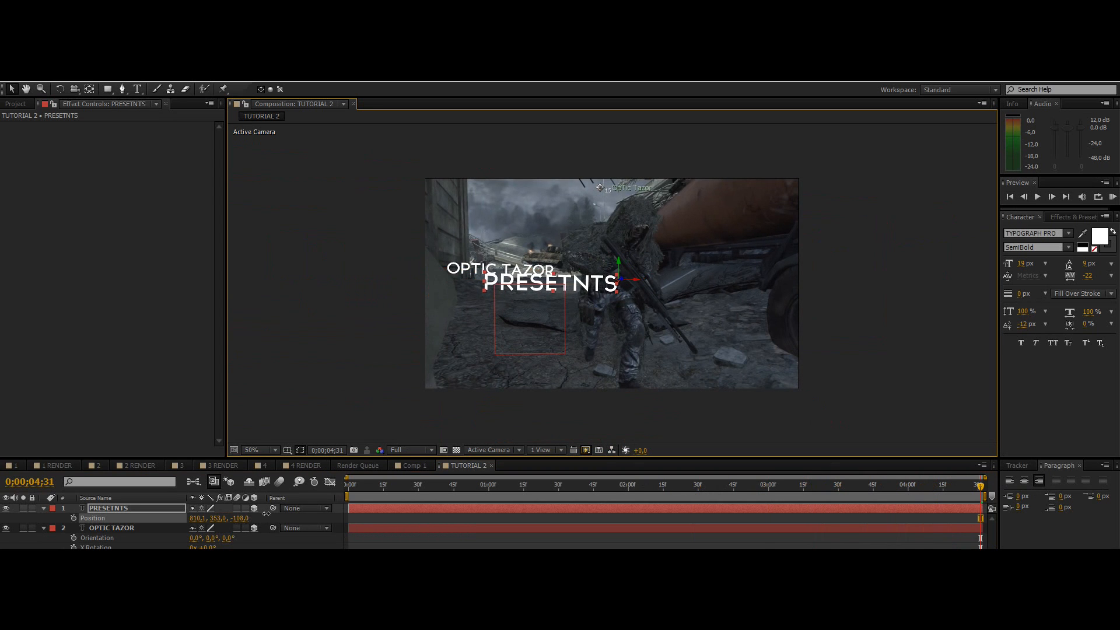
left_click(259, 451)
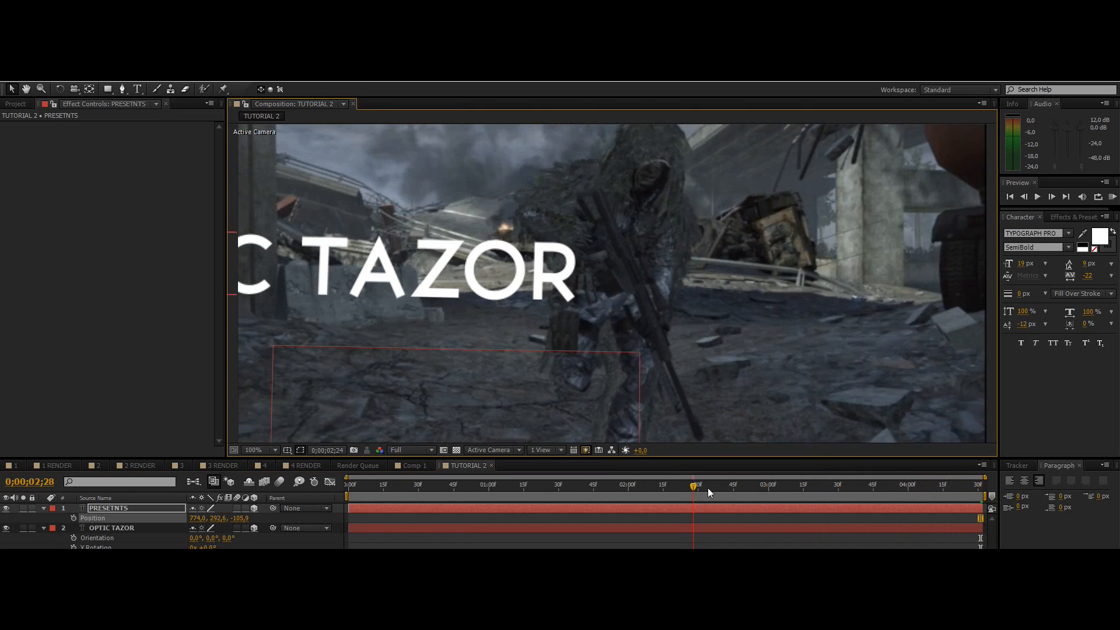
left_click(922, 484)
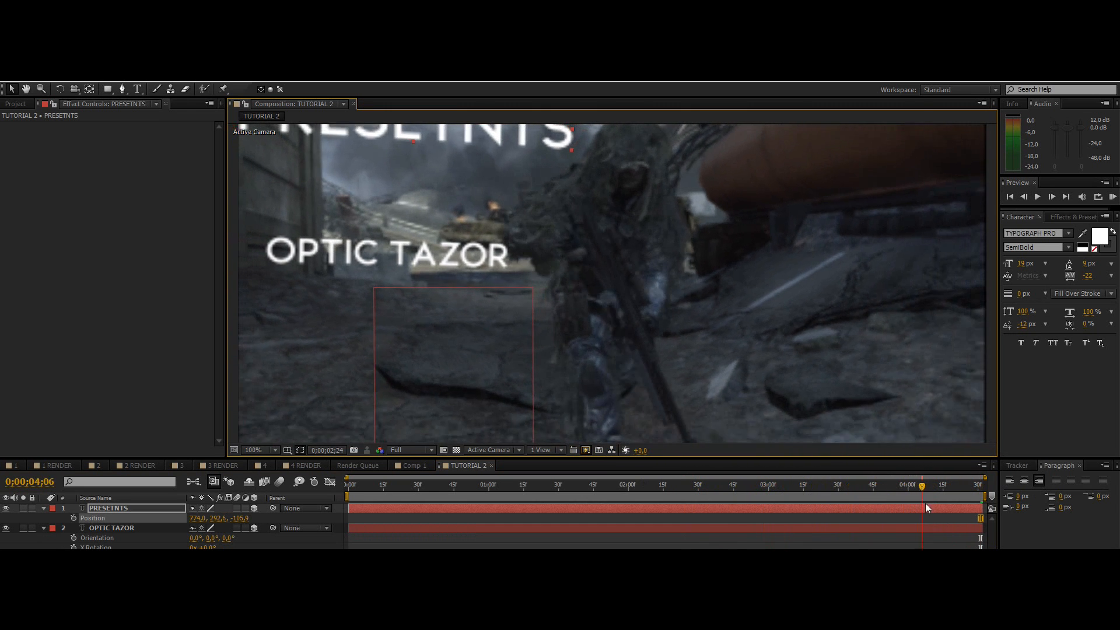
Step: Zoom in to inspect both titles, fit the frame back and preview an earlier frame
left_click(912, 484)
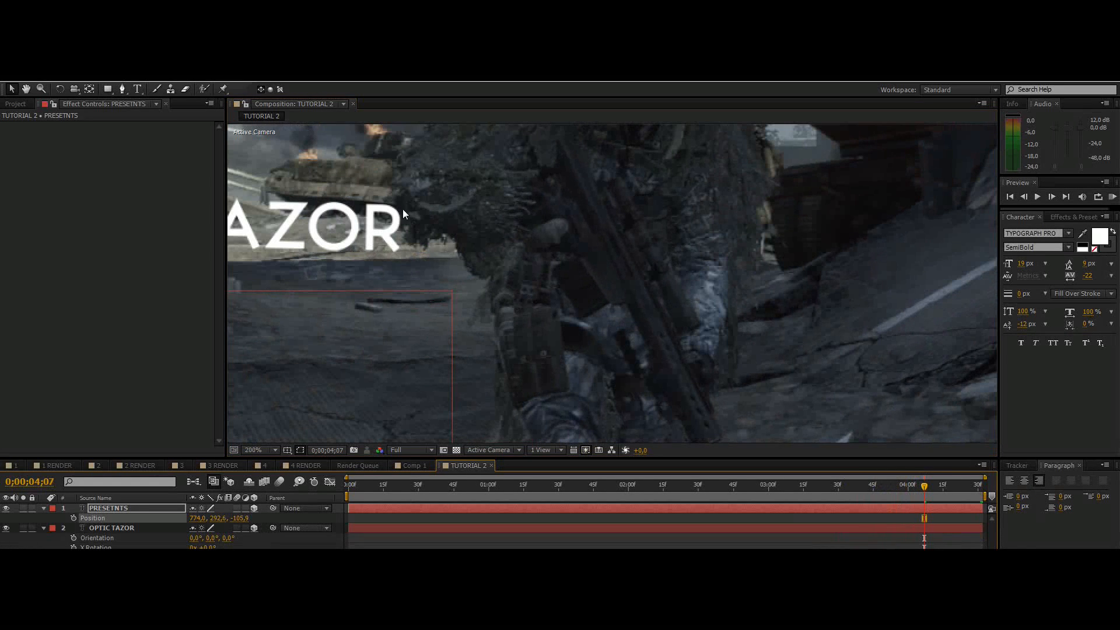
left_click(259, 451)
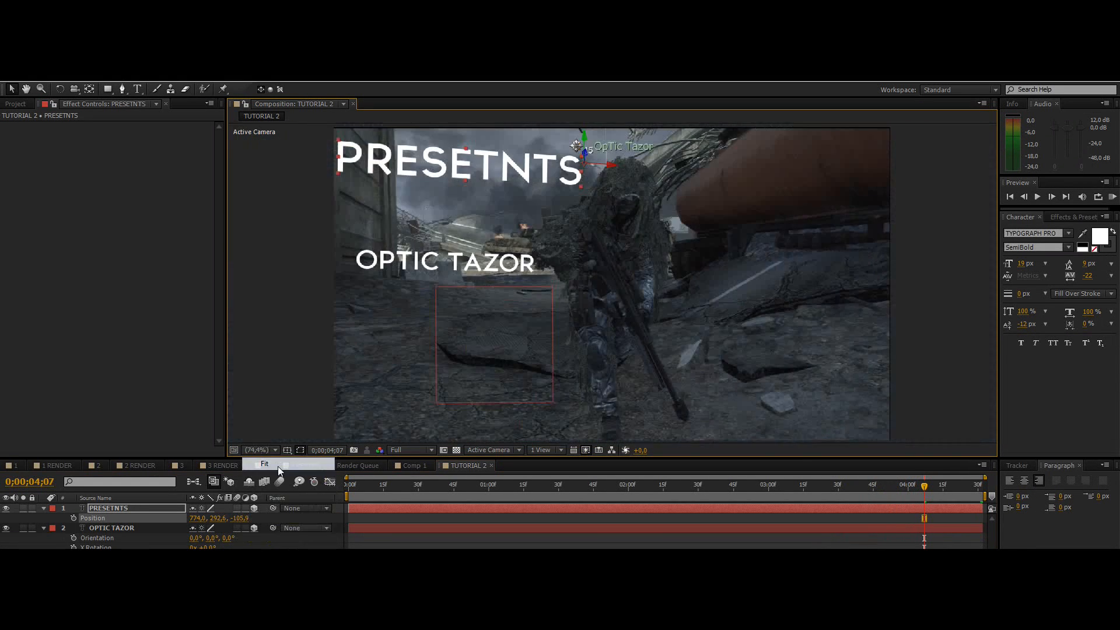
left_click(410, 486)
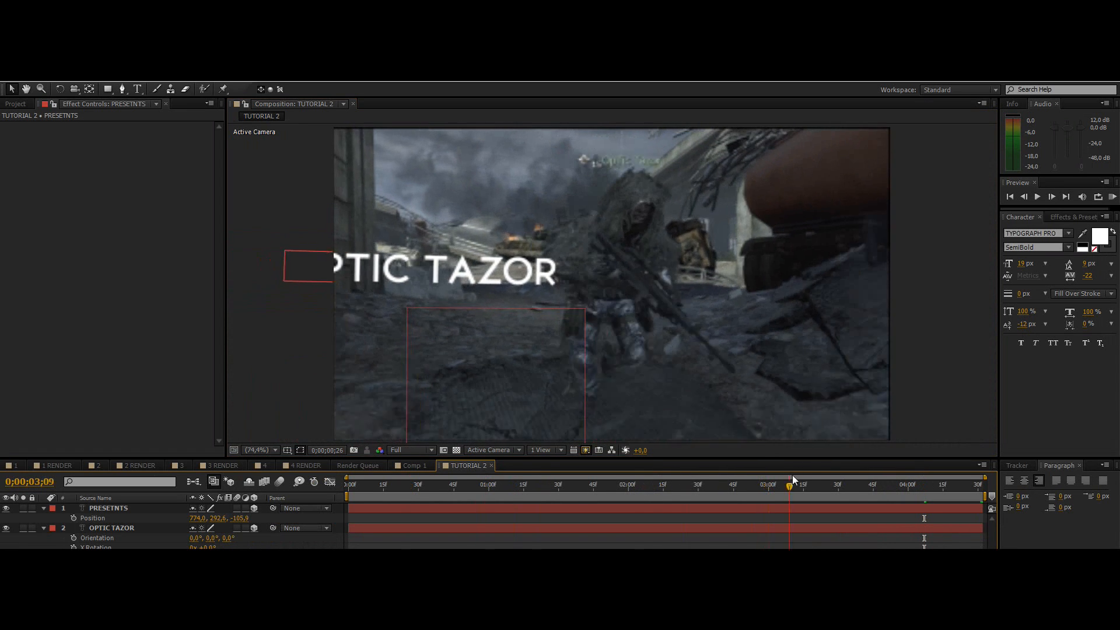
left_click(743, 484)
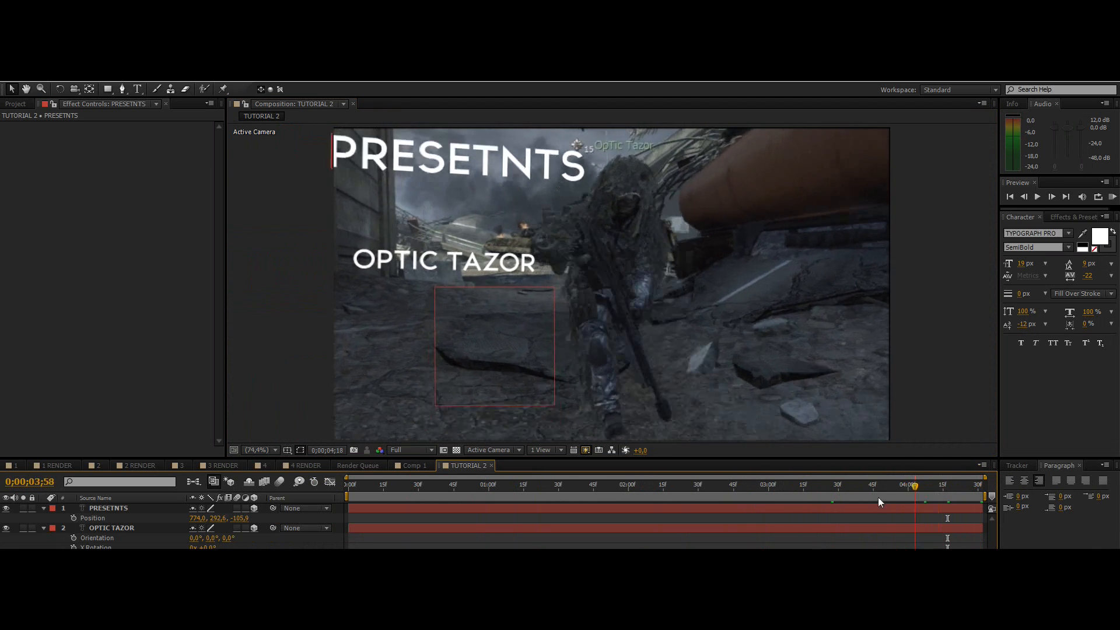
left_click(710, 485)
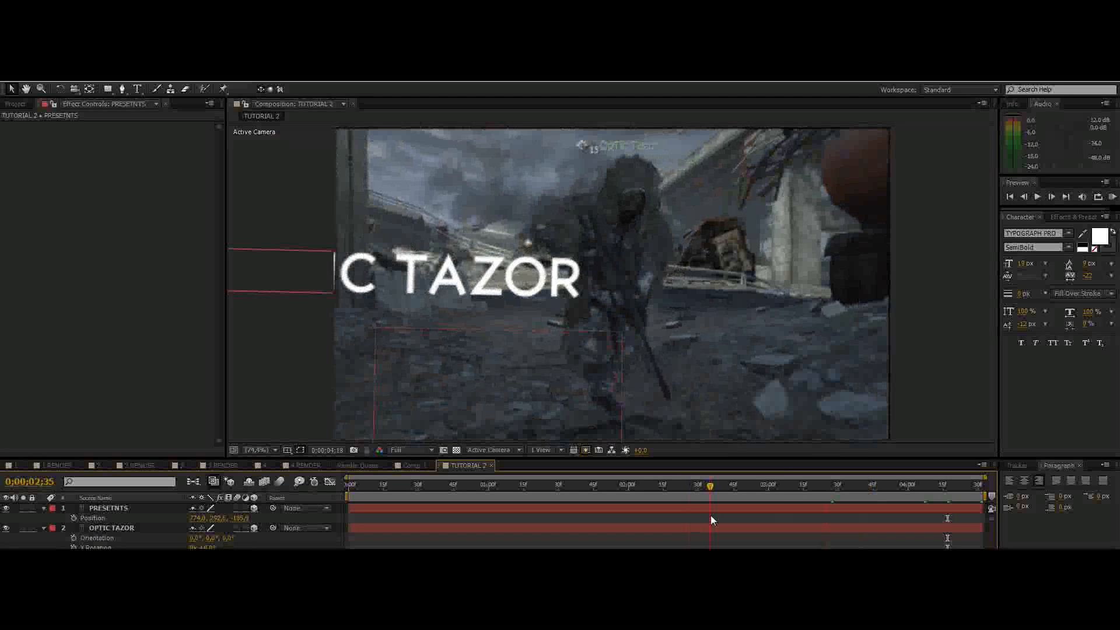
left_click(656, 484)
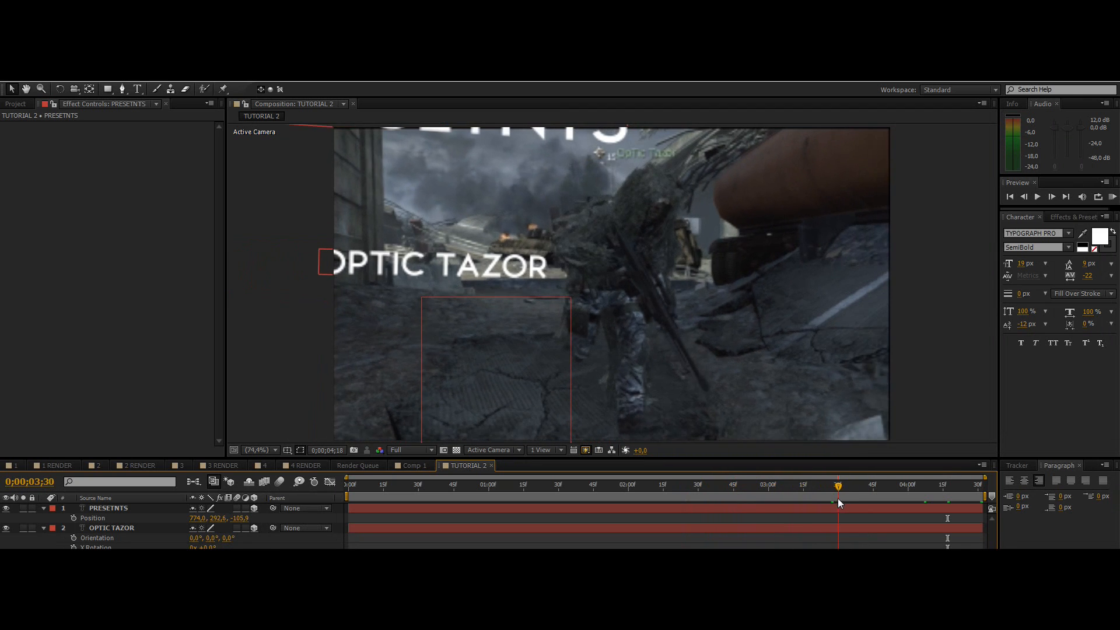
left_click(911, 485)
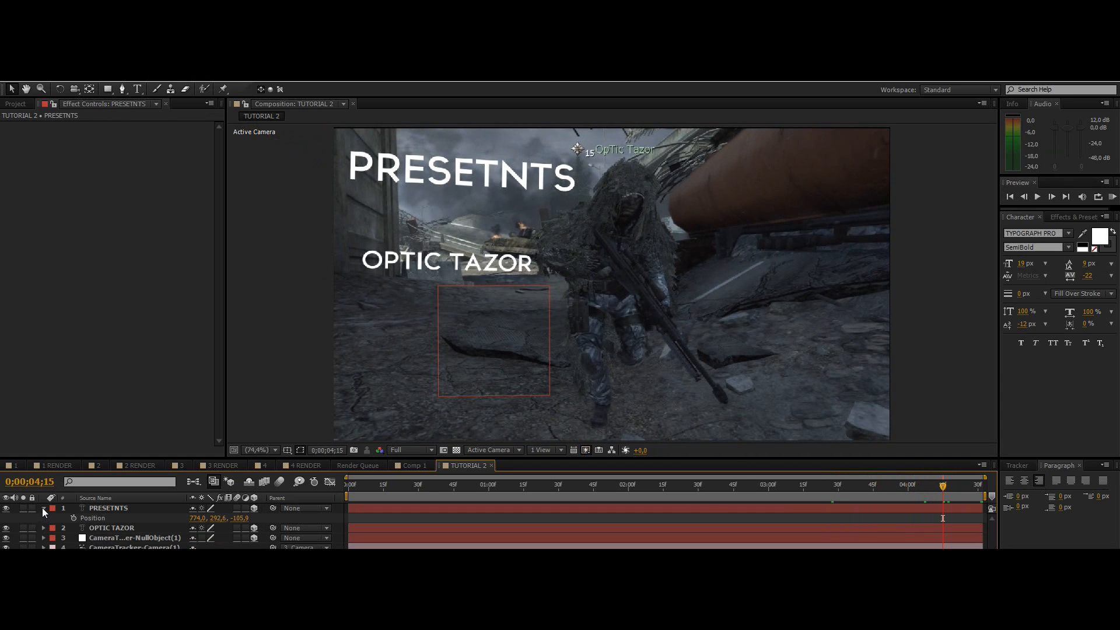
left_click(43, 507)
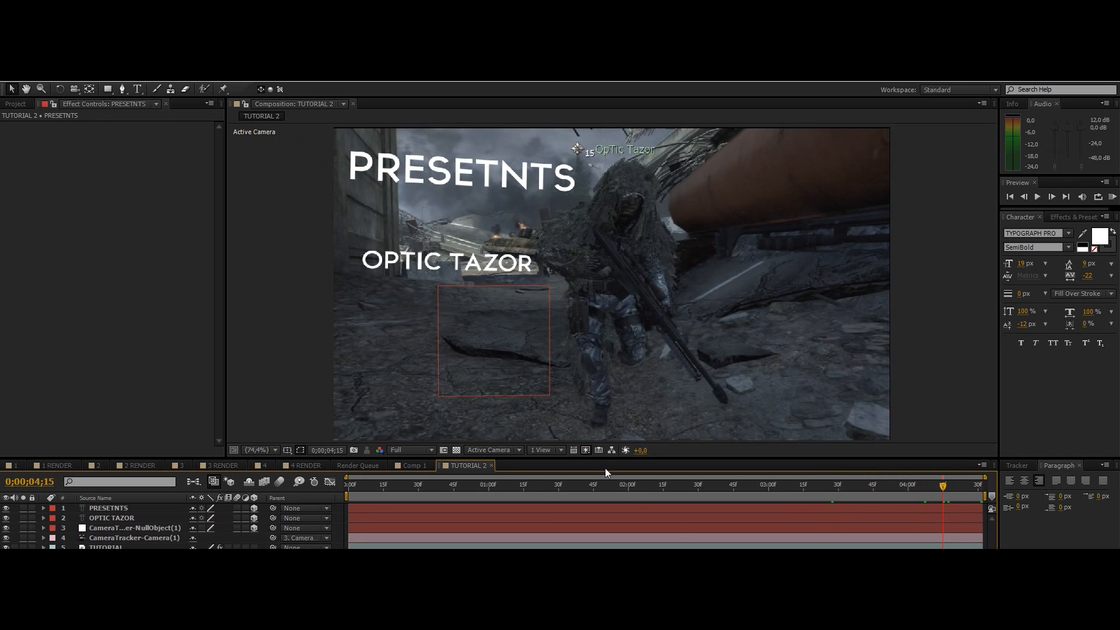